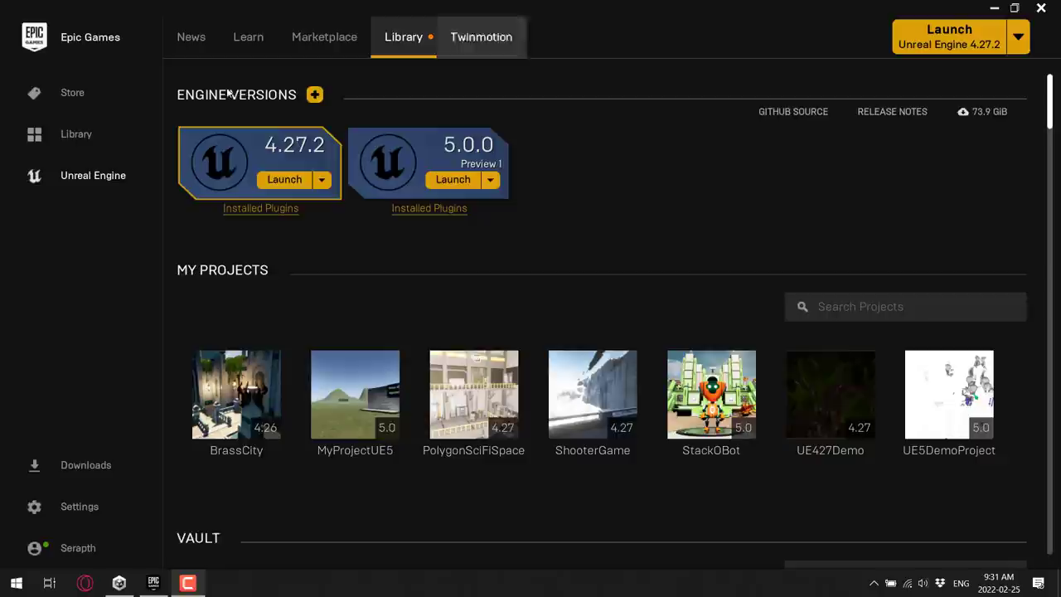
# Add an engine slot for version 4.26.2 and start its install to reach the location prompt
pyautogui.click(315, 95)
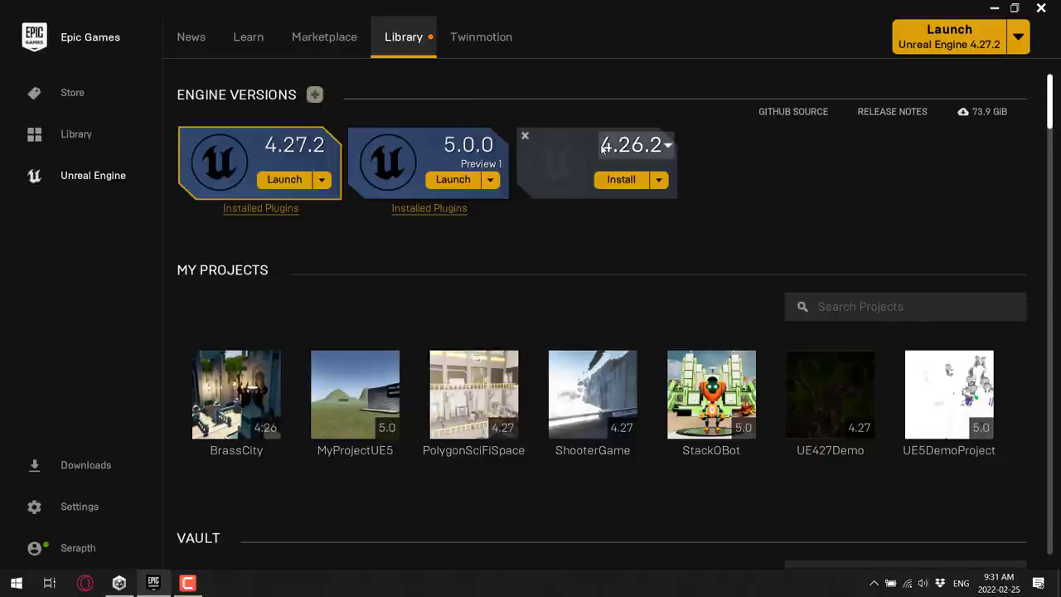
pyautogui.moveTo(627, 191)
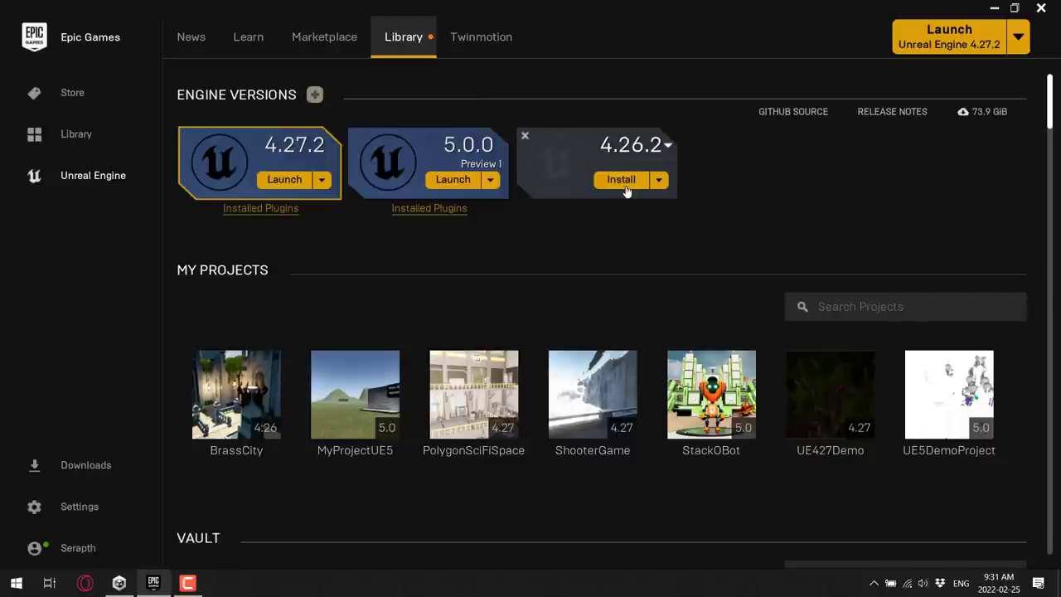
pyautogui.click(620, 180)
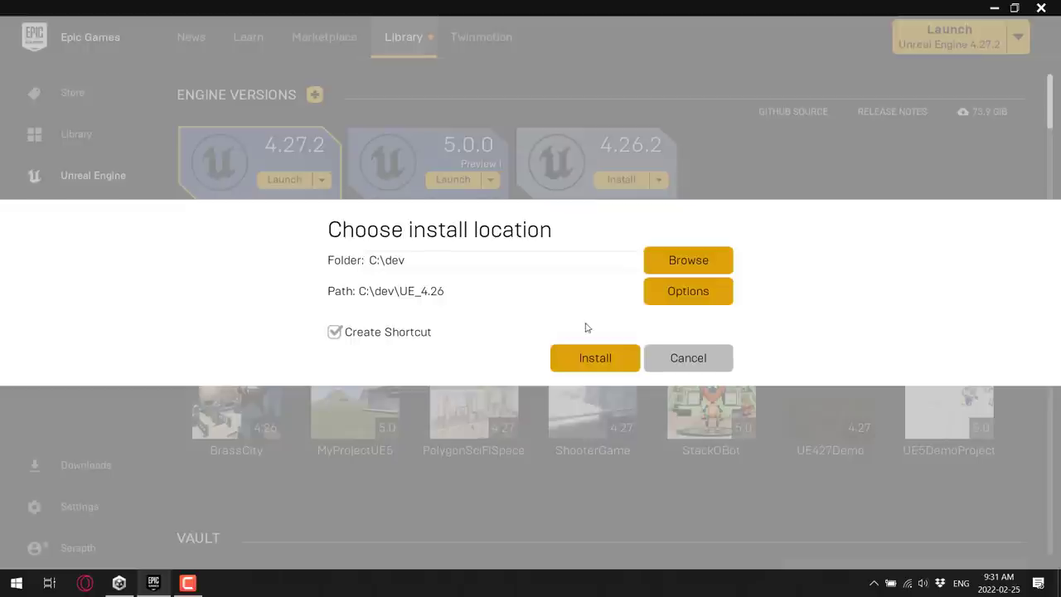
pyautogui.moveTo(581, 343)
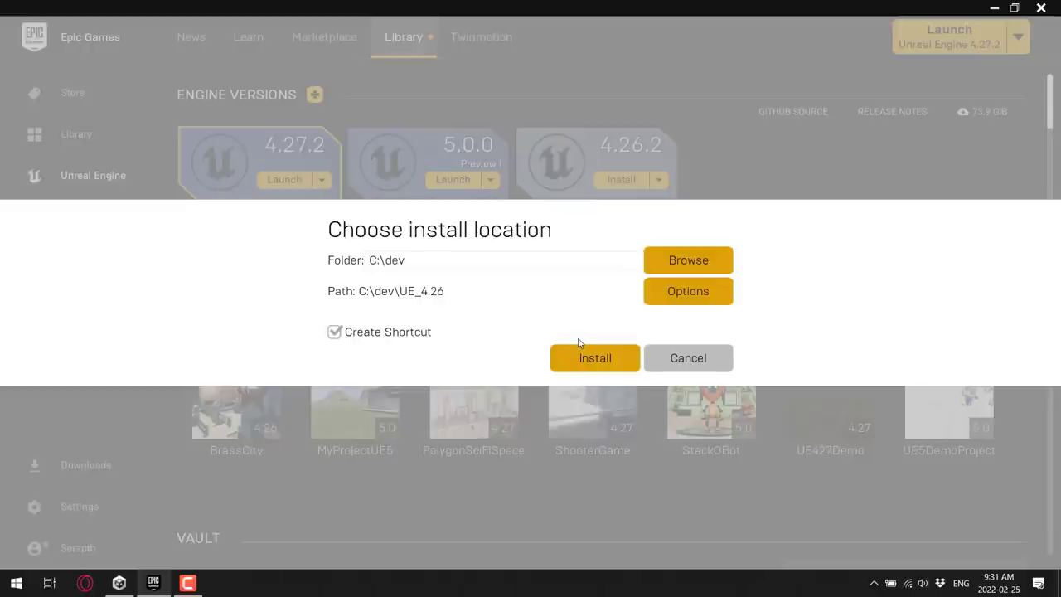
pyautogui.moveTo(572, 295)
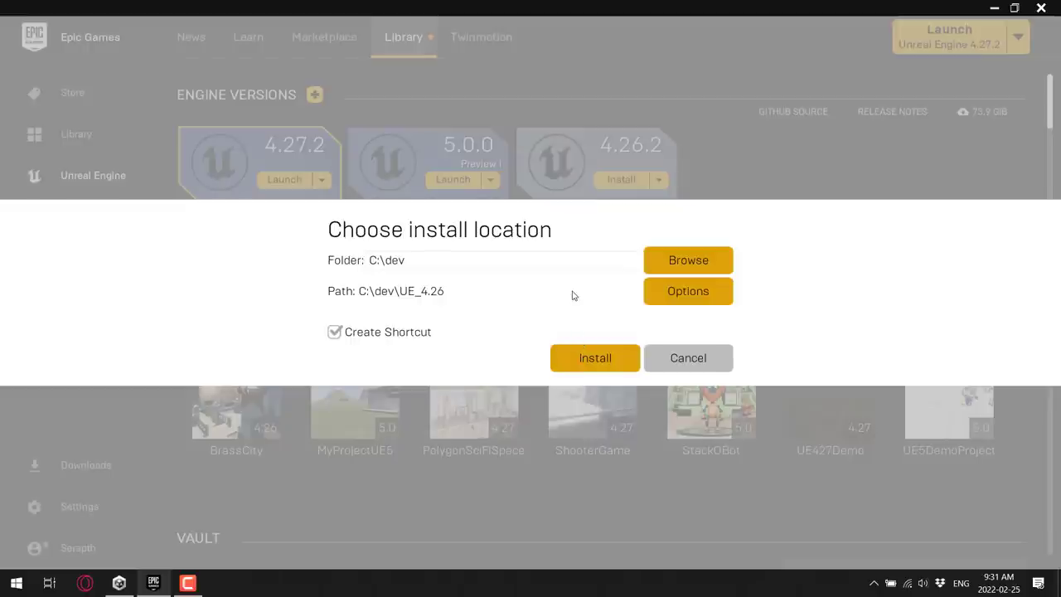
# In the 4.26.2 installation options, untick Engine Source
pyautogui.click(688, 291)
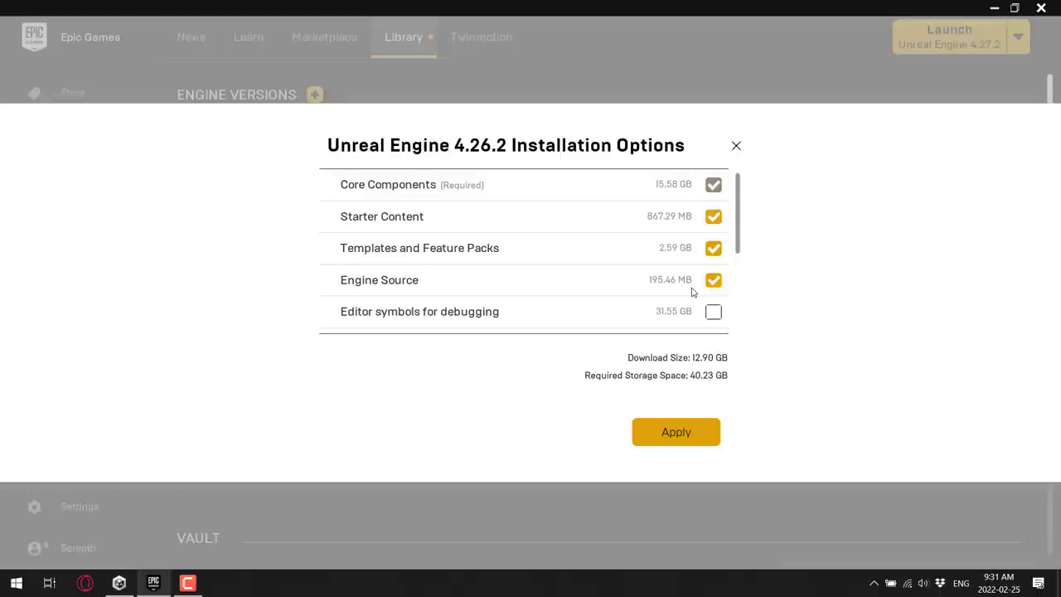
pyautogui.moveTo(692, 288)
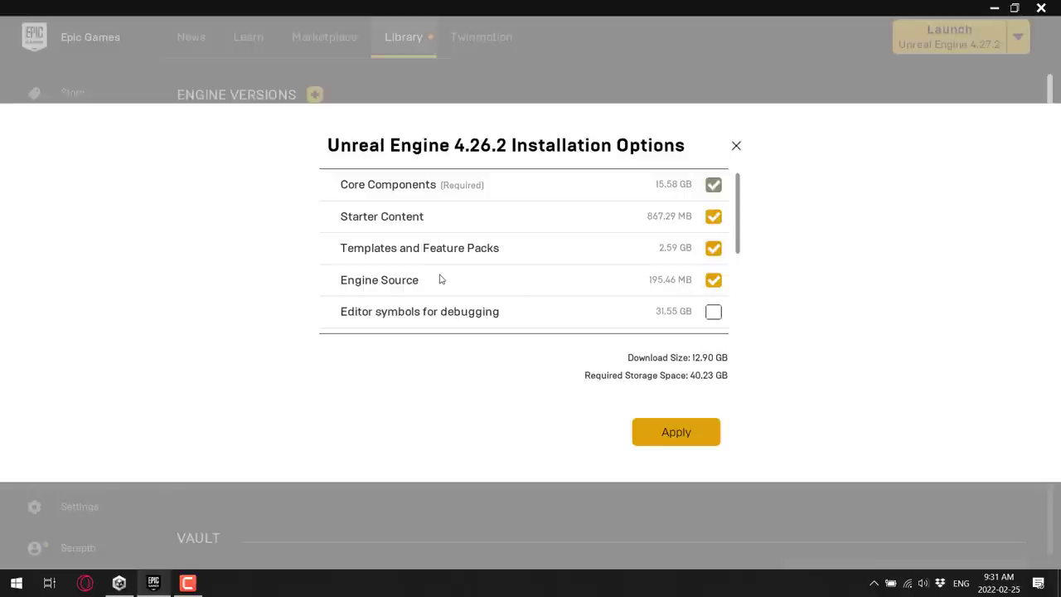
pyautogui.click(713, 278)
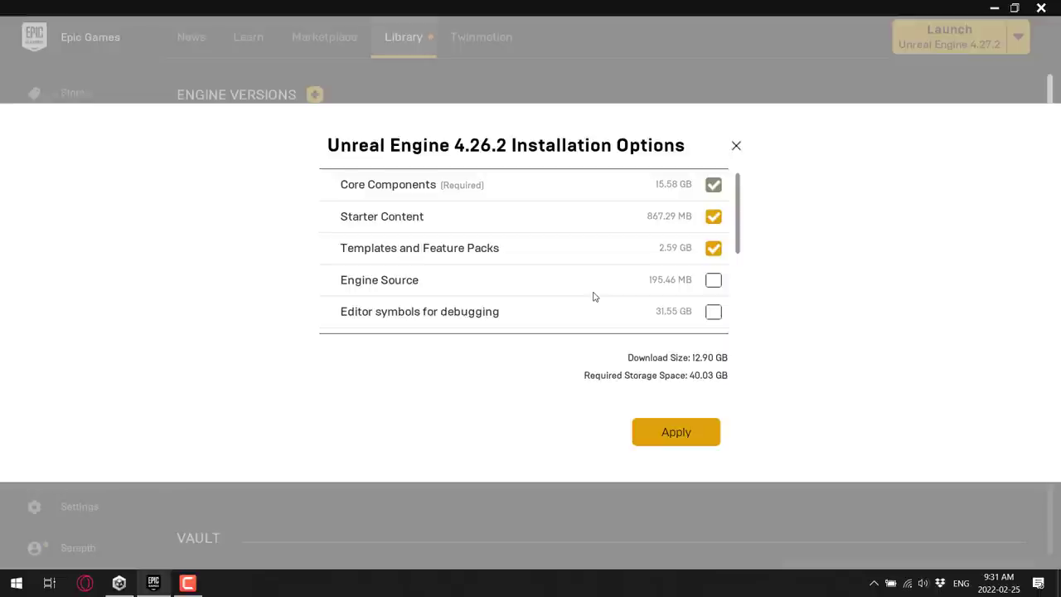
pyautogui.moveTo(368, 222)
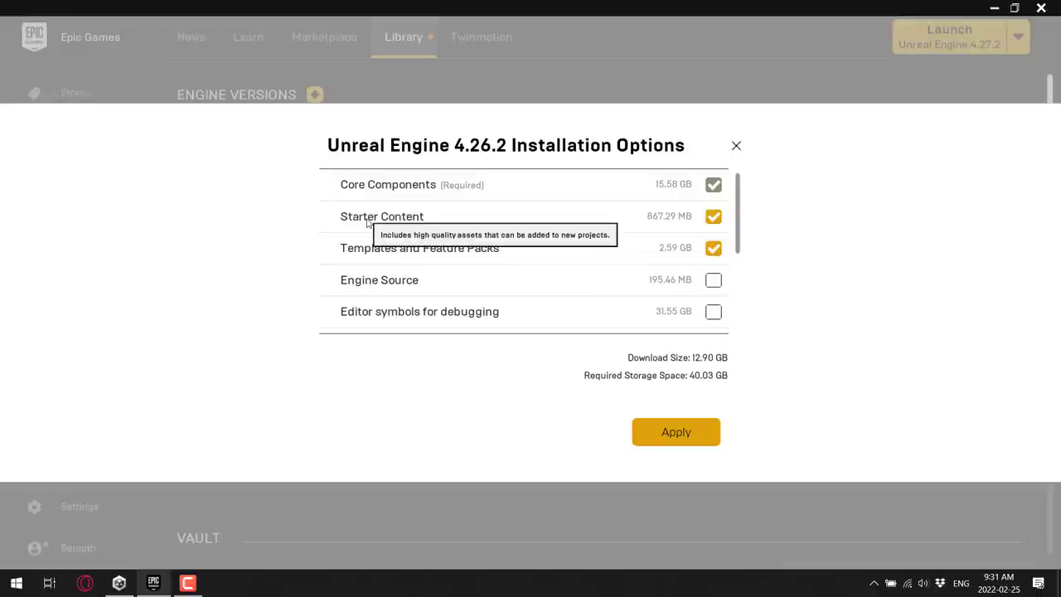
pyautogui.moveTo(401, 218)
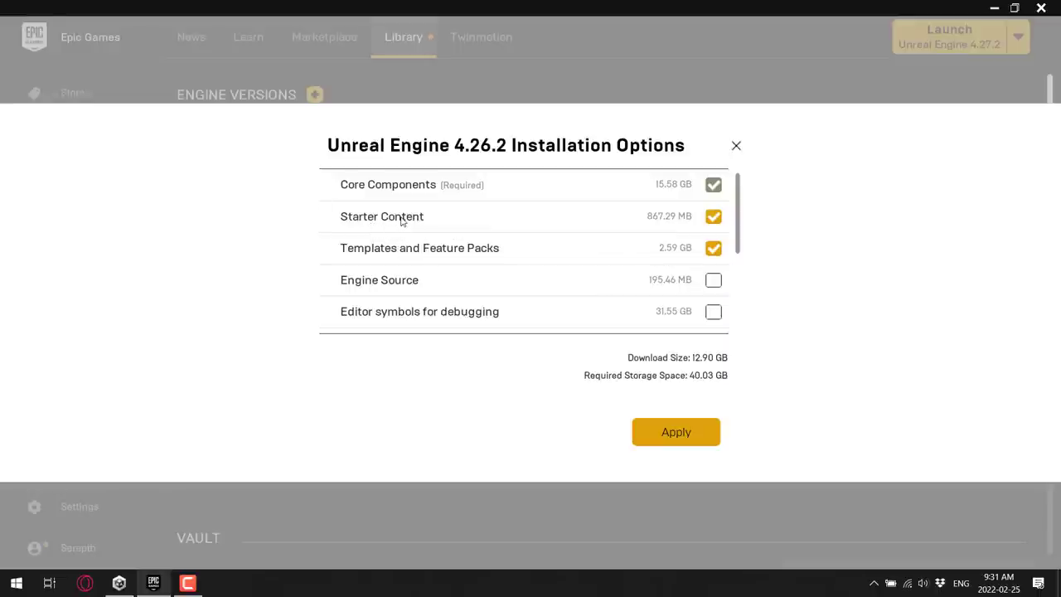
pyautogui.moveTo(382, 216)
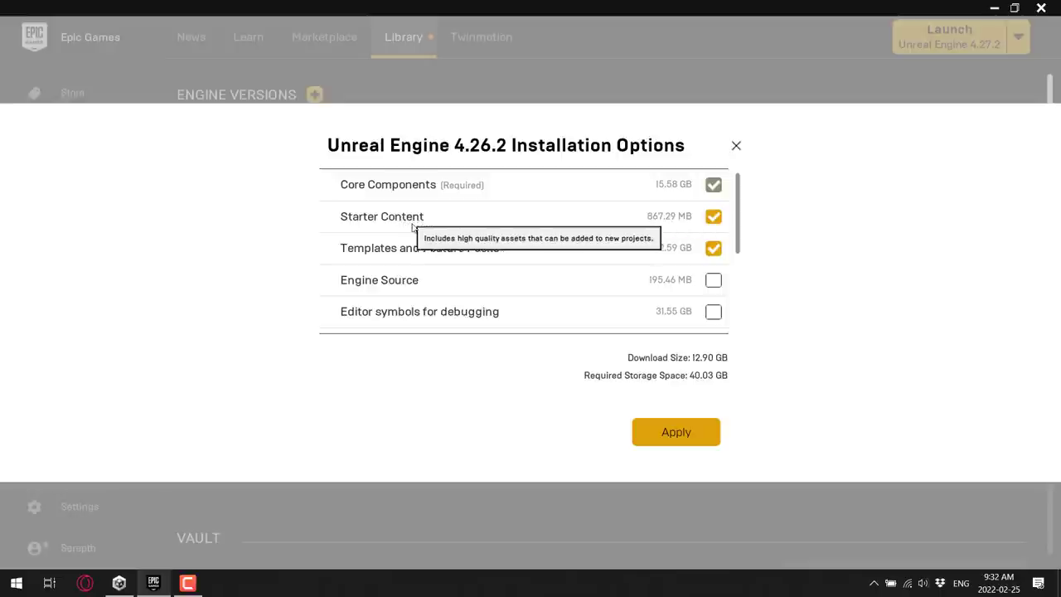
pyautogui.moveTo(683, 250)
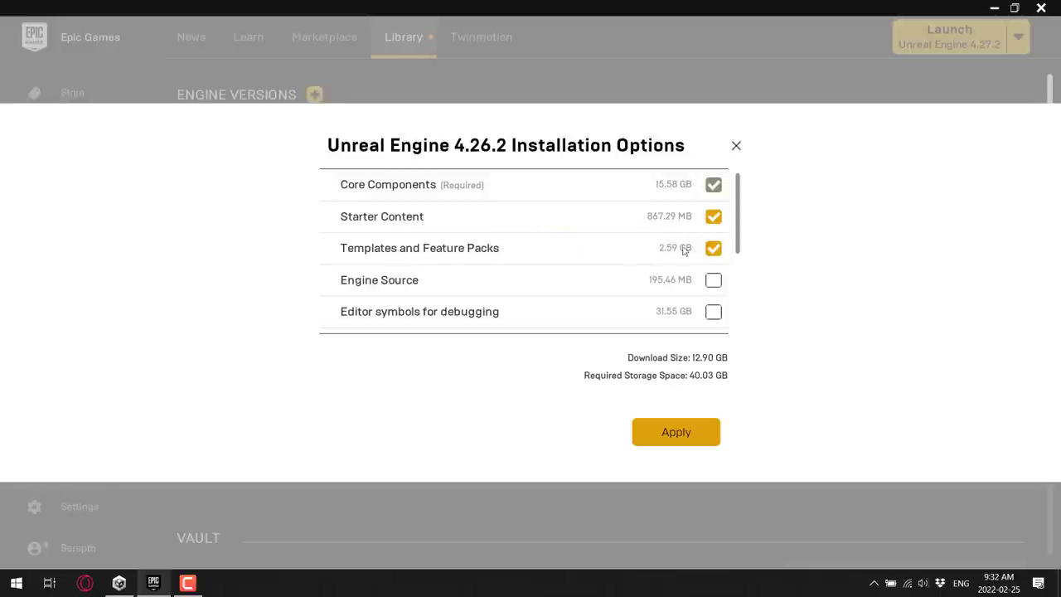
# Untick the Android, IOS and Linux target platforms, reducing the 4.26.2 download size
pyautogui.scroll(-3)
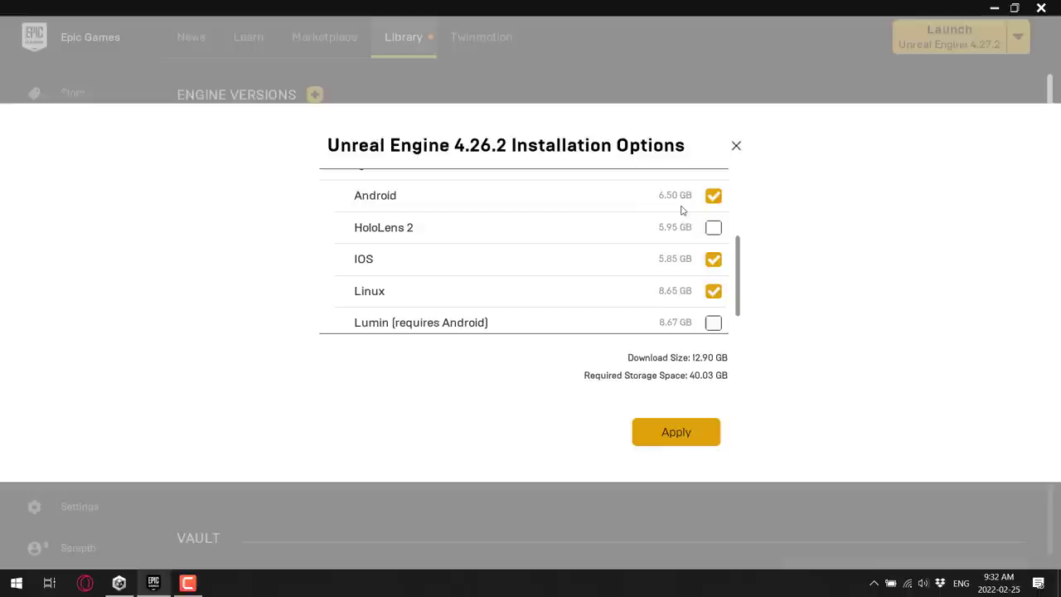
pyautogui.moveTo(686, 209)
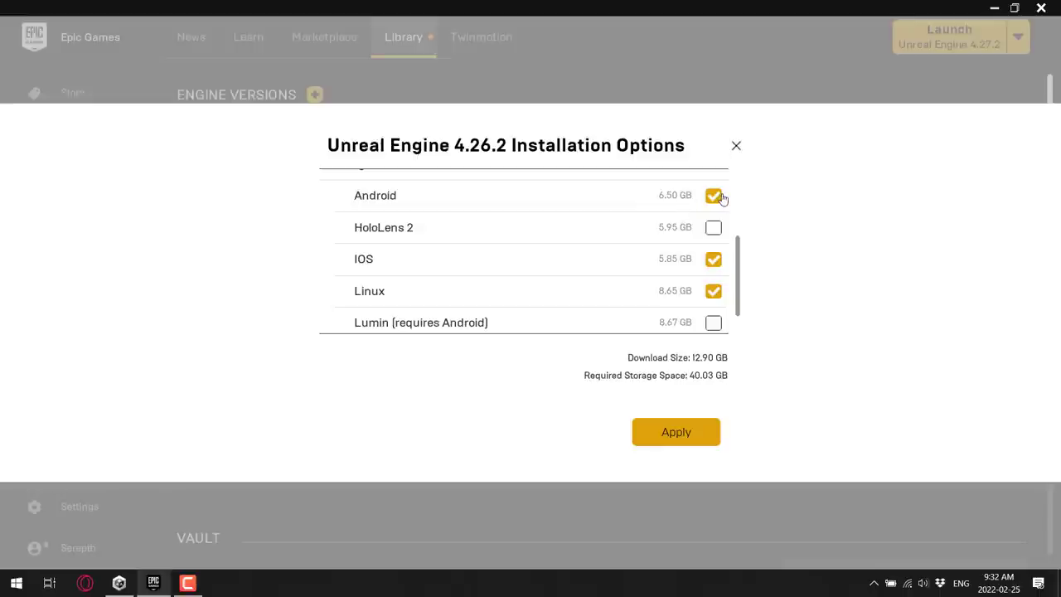
pyautogui.click(713, 196)
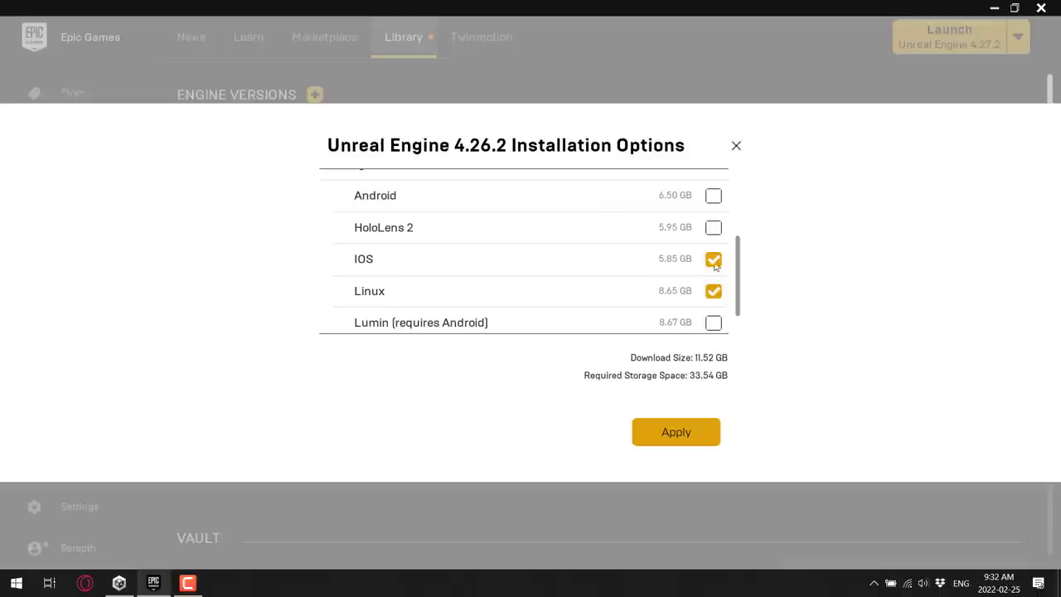
pyautogui.click(713, 258)
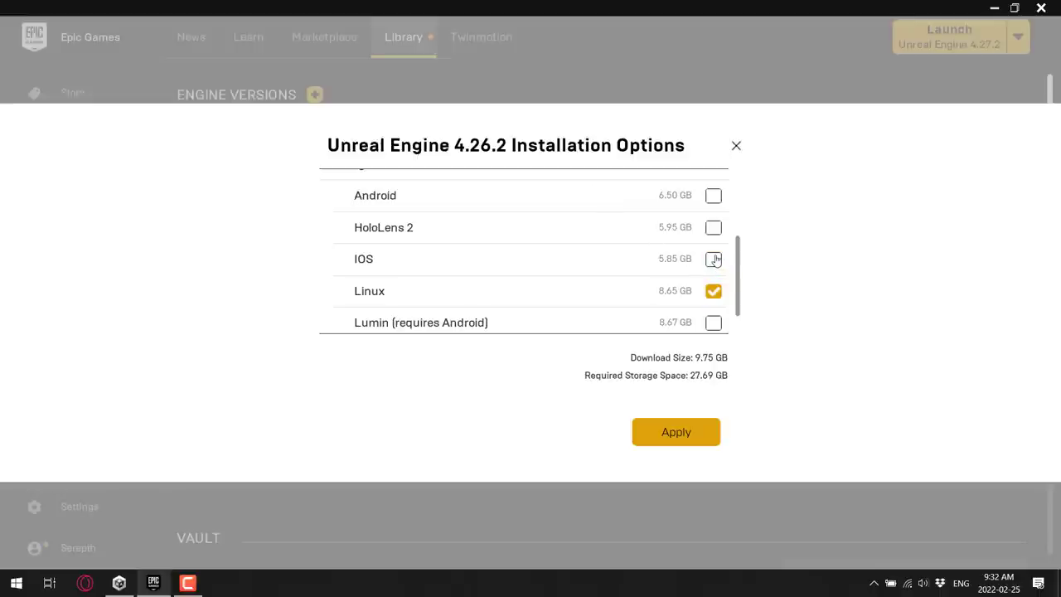
pyautogui.click(712, 292)
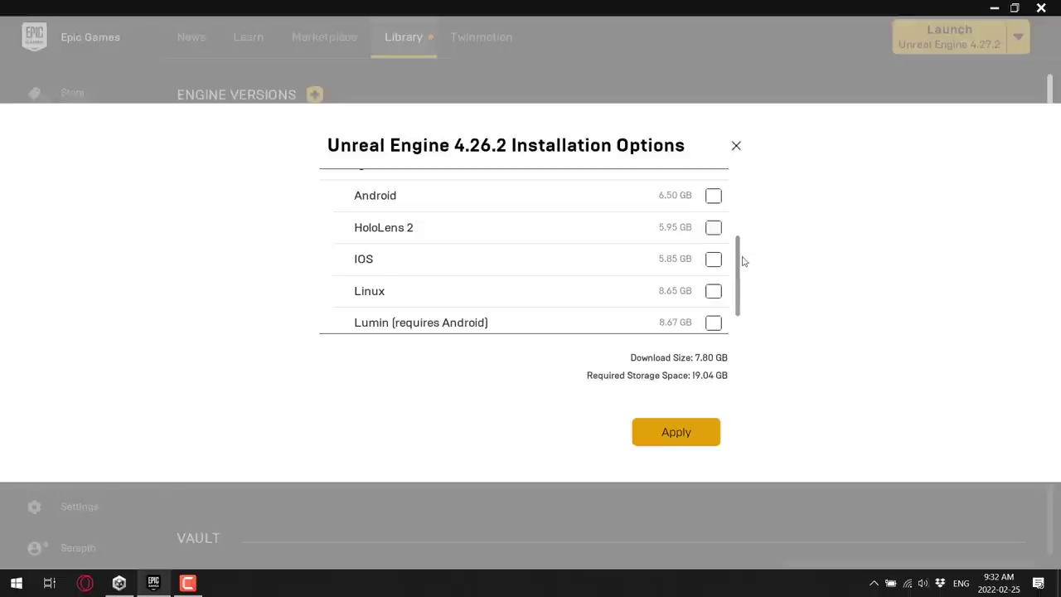
pyautogui.scroll(-3)
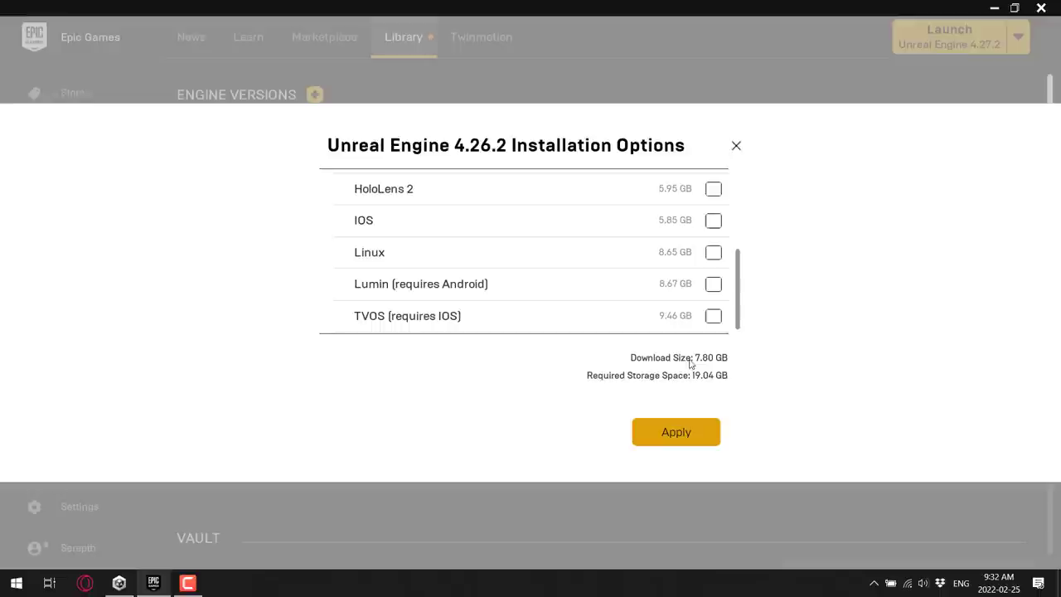
pyautogui.moveTo(696, 363)
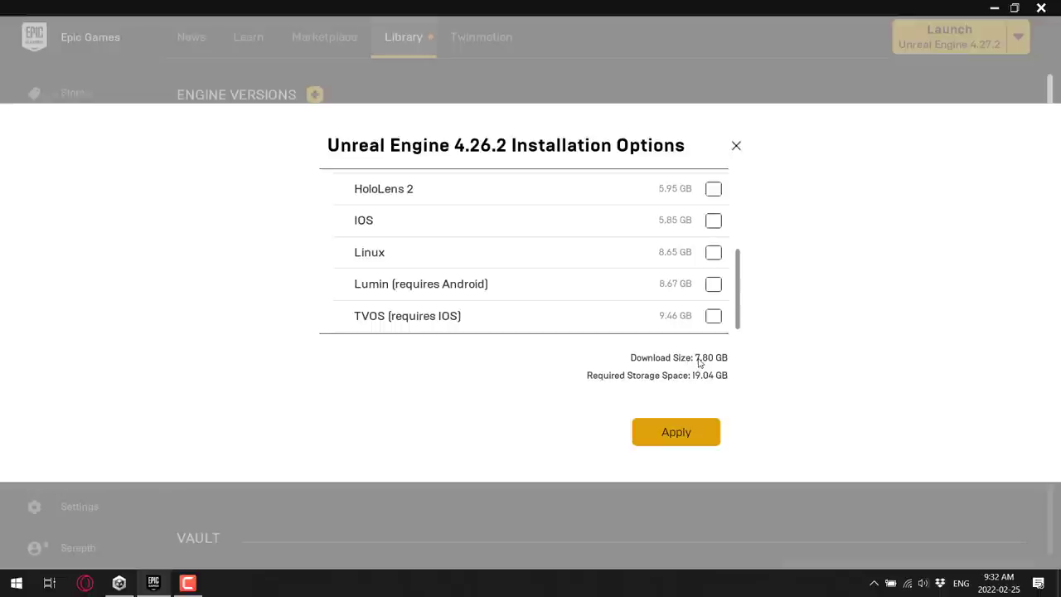
pyautogui.moveTo(680, 170)
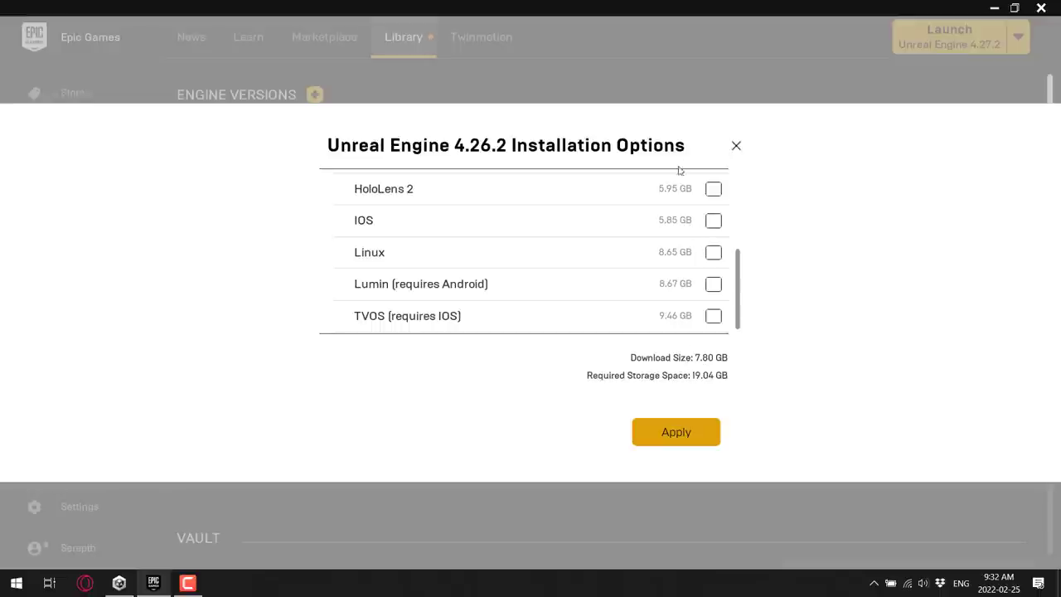
# Apply the module selection, then cancel and remove the 4.26.2 install from the library
pyautogui.click(676, 431)
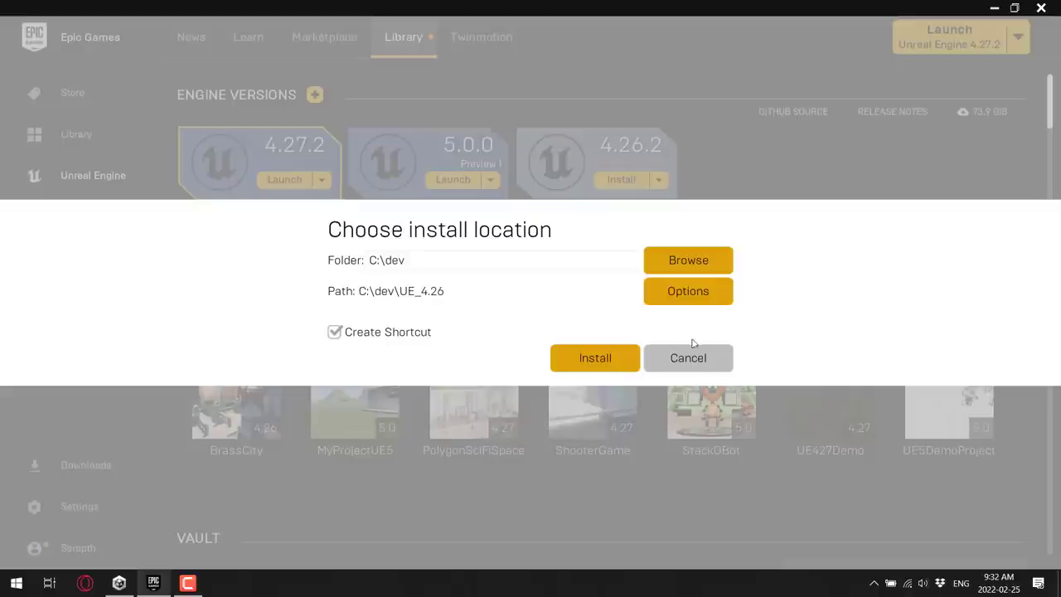
pyautogui.click(687, 358)
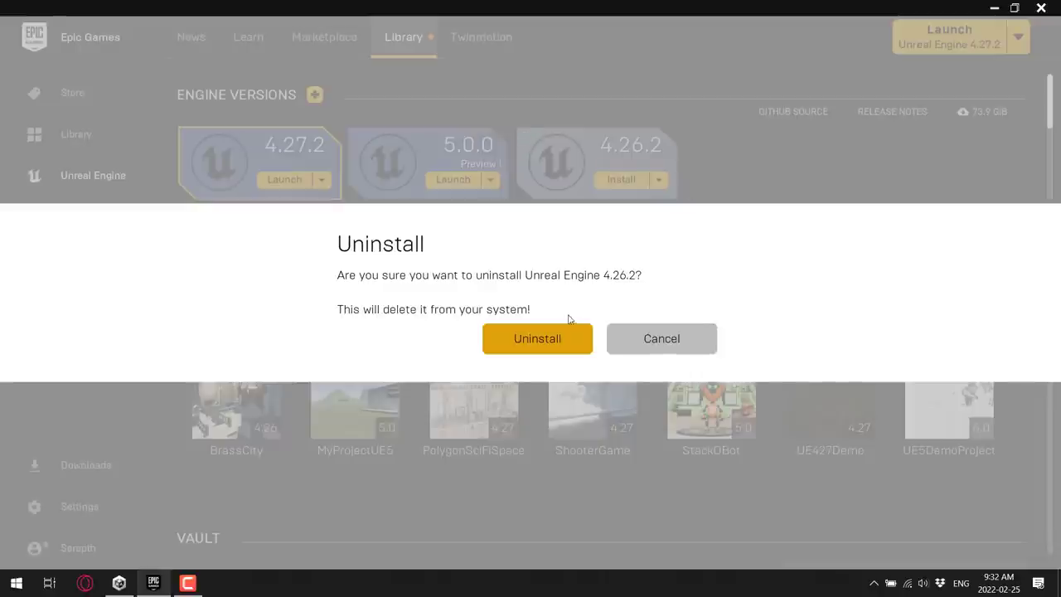
pyautogui.click(537, 338)
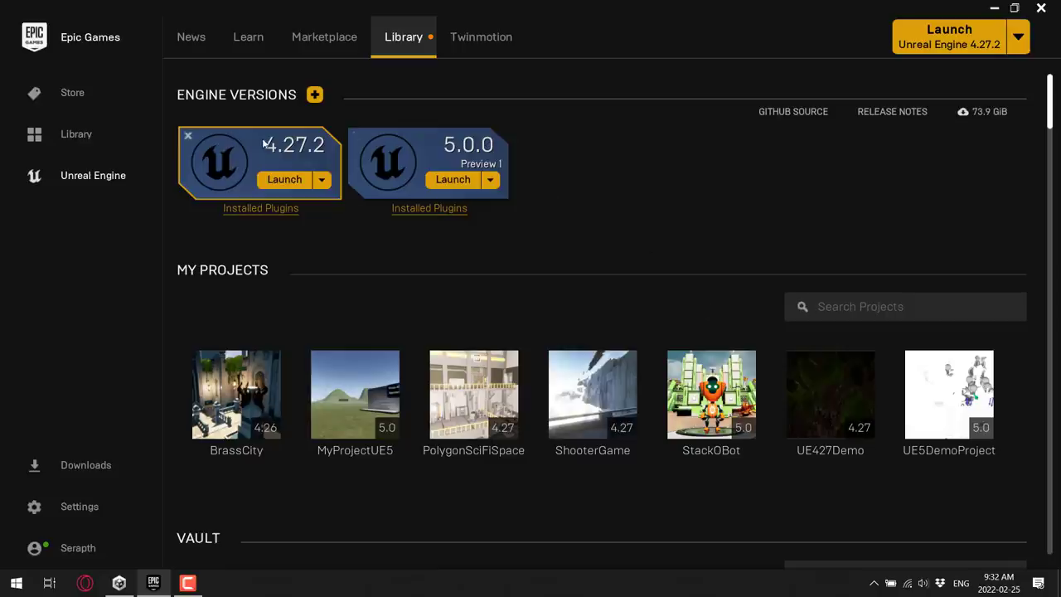
pyautogui.moveTo(267, 146)
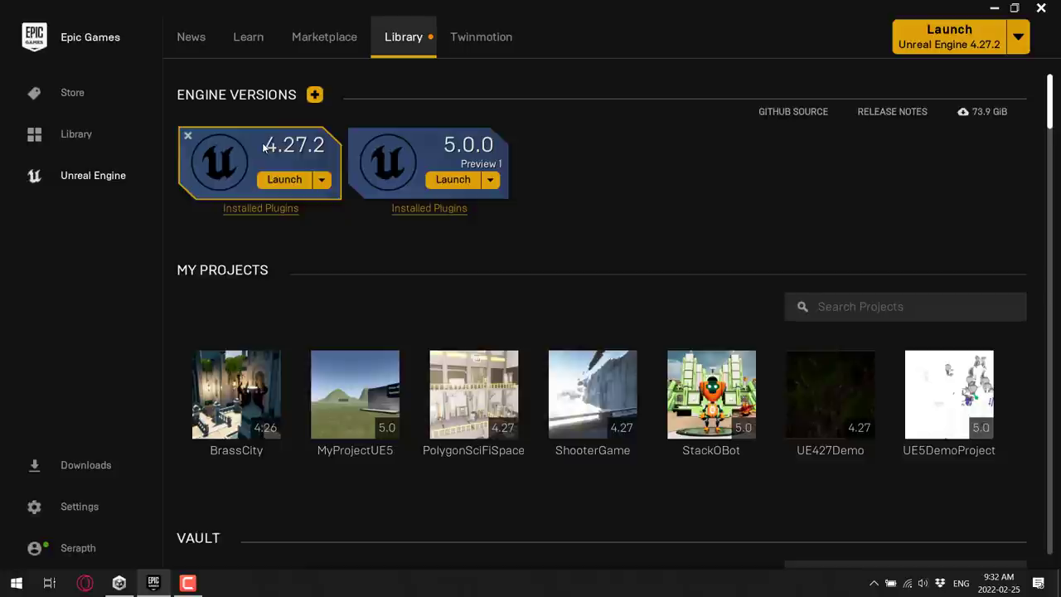
pyautogui.click(322, 179)
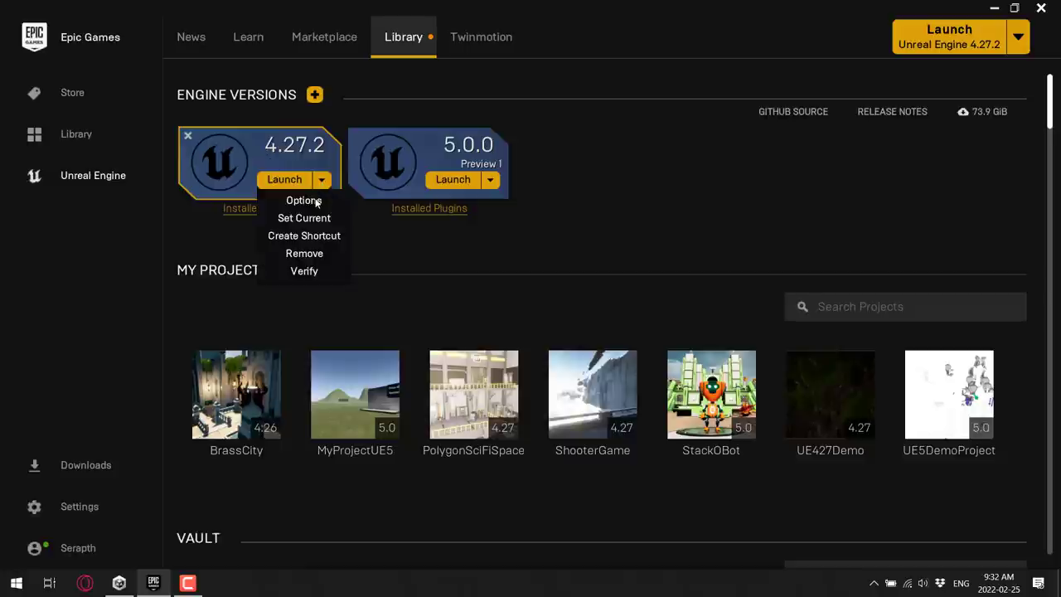
pyautogui.click(304, 199)
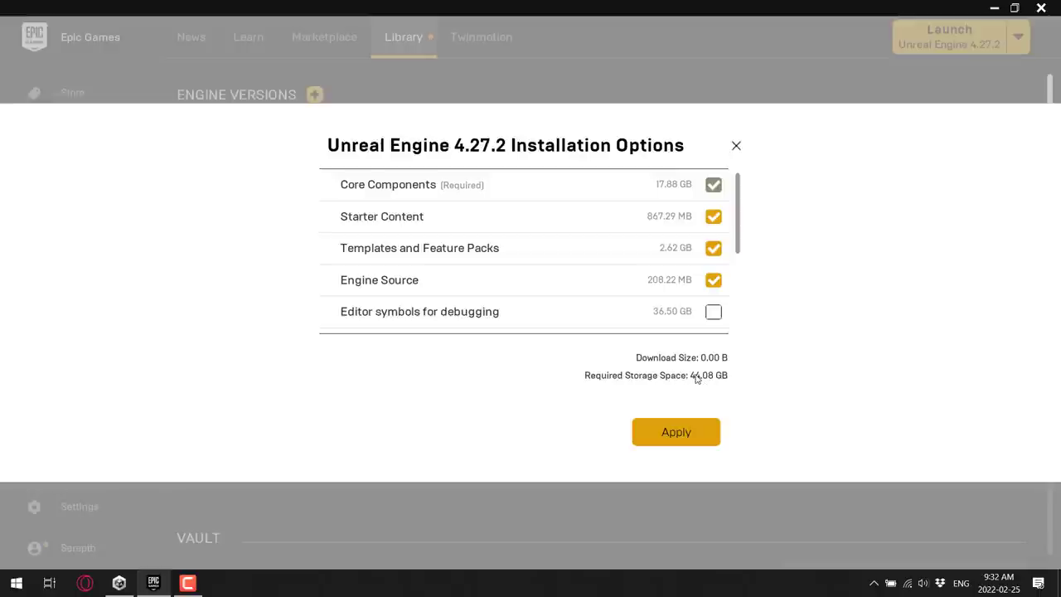
pyautogui.moveTo(671, 346)
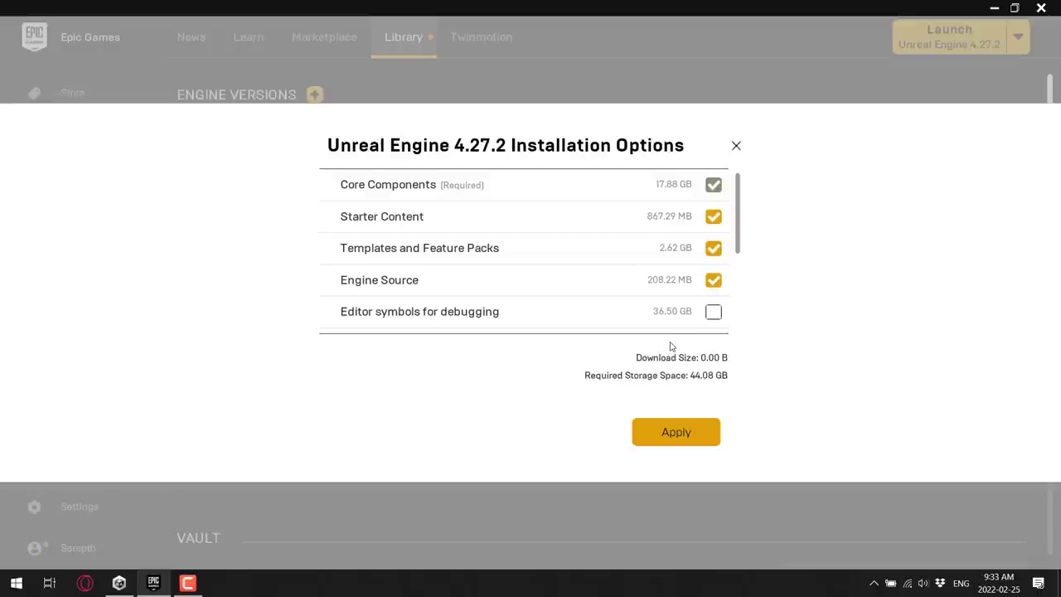
pyautogui.moveTo(739, 216)
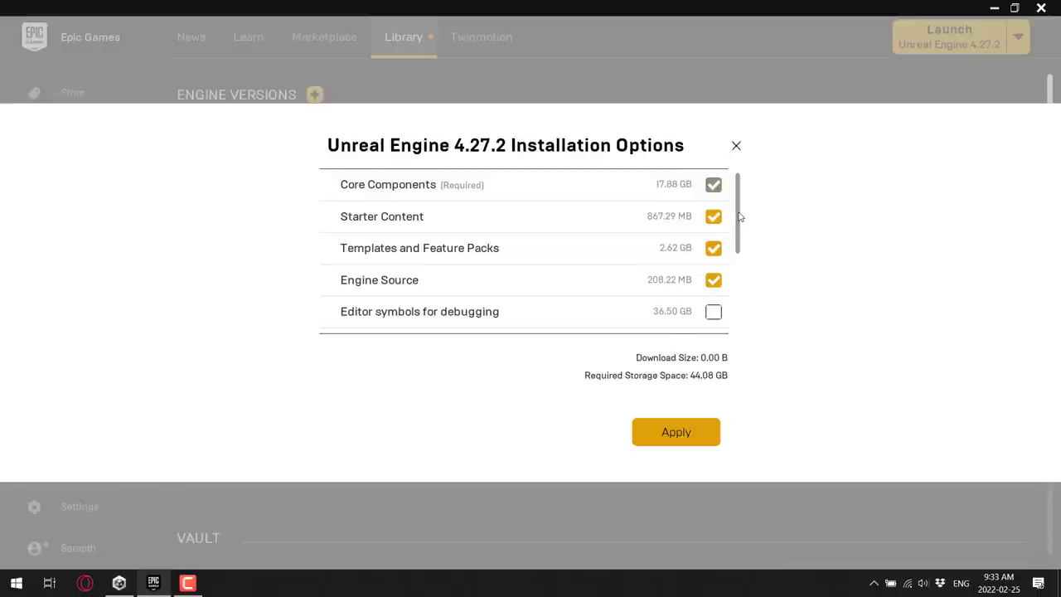
pyautogui.scroll(-3)
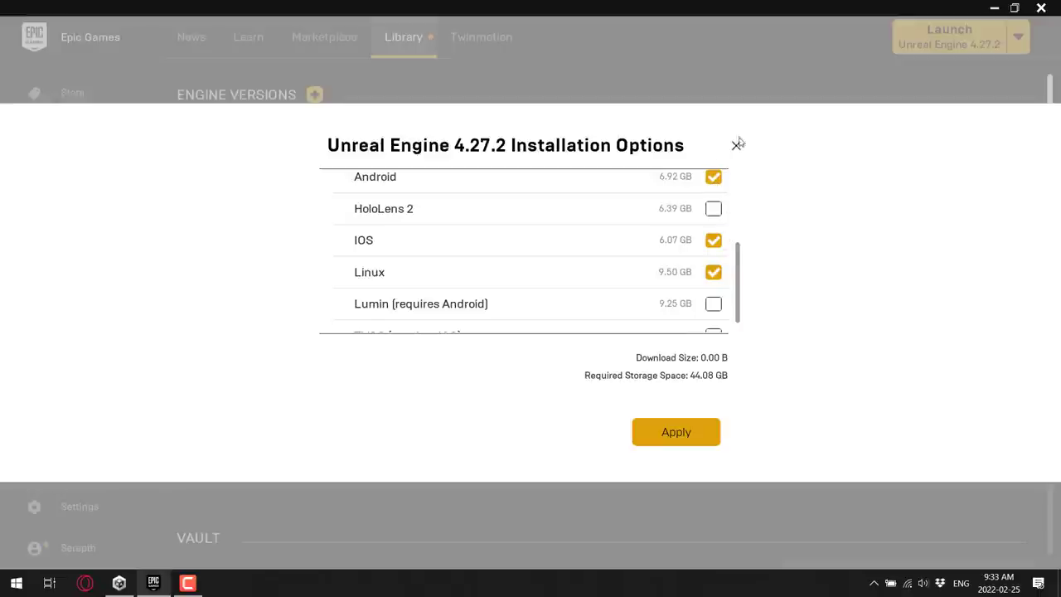
pyautogui.click(736, 143)
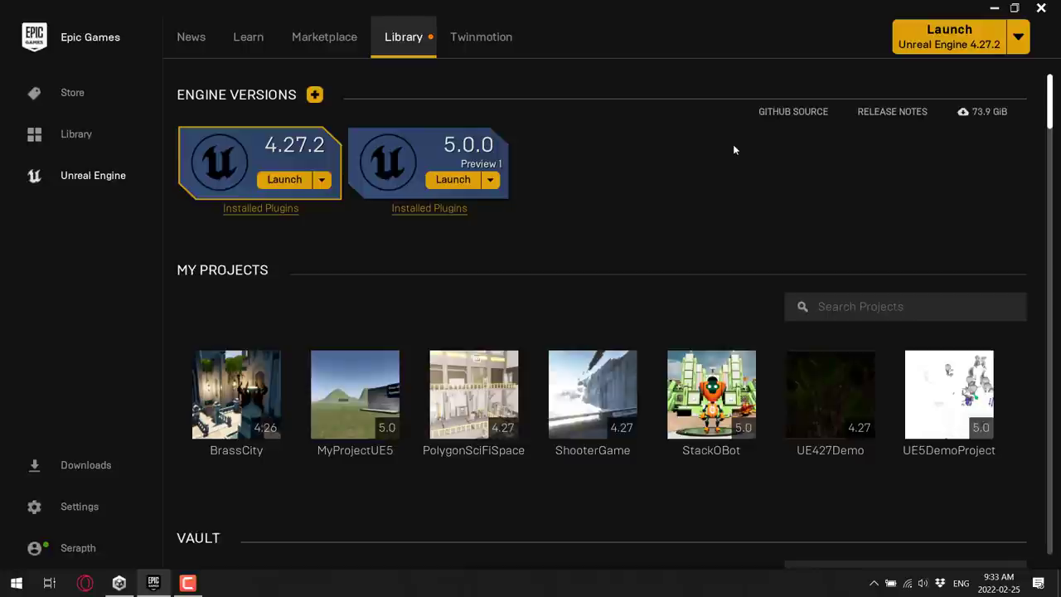
pyautogui.moveTo(531, 147)
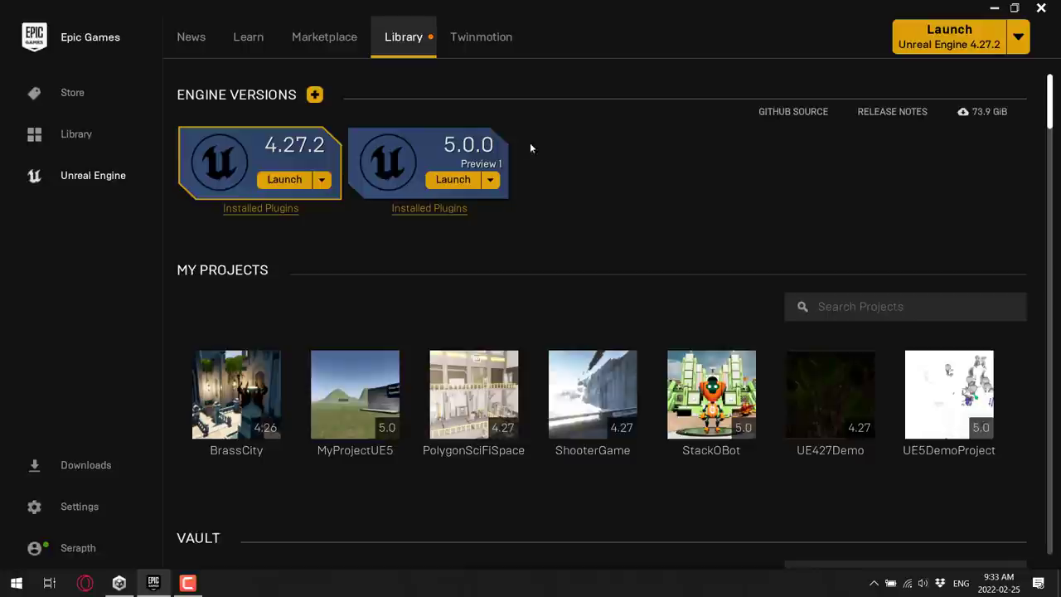
# Show the UE5 Preview 5.0.0 installation options and scroll through its components and platforms
pyautogui.click(491, 179)
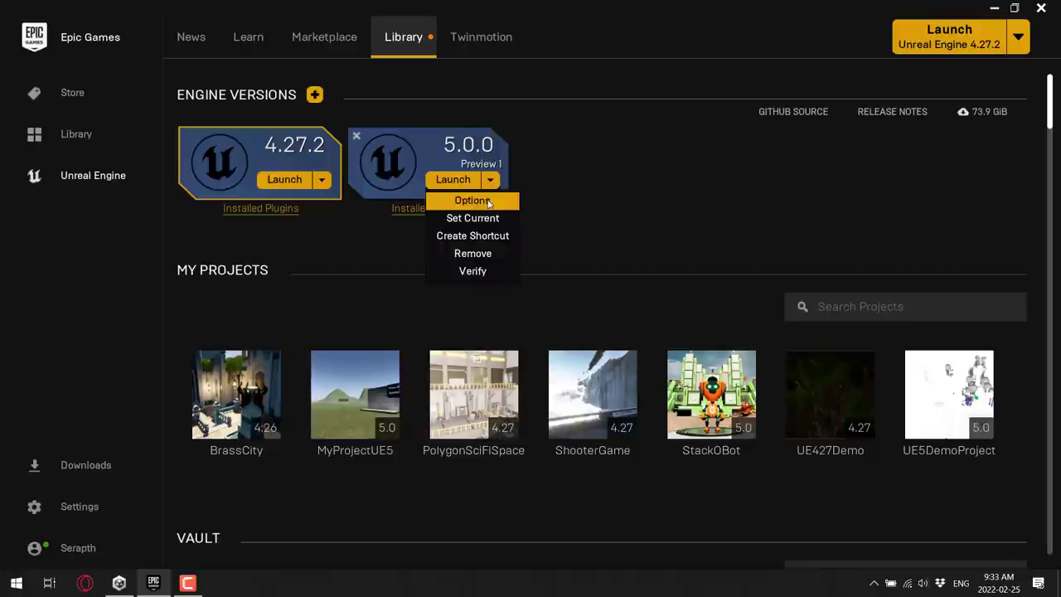
pyautogui.click(471, 199)
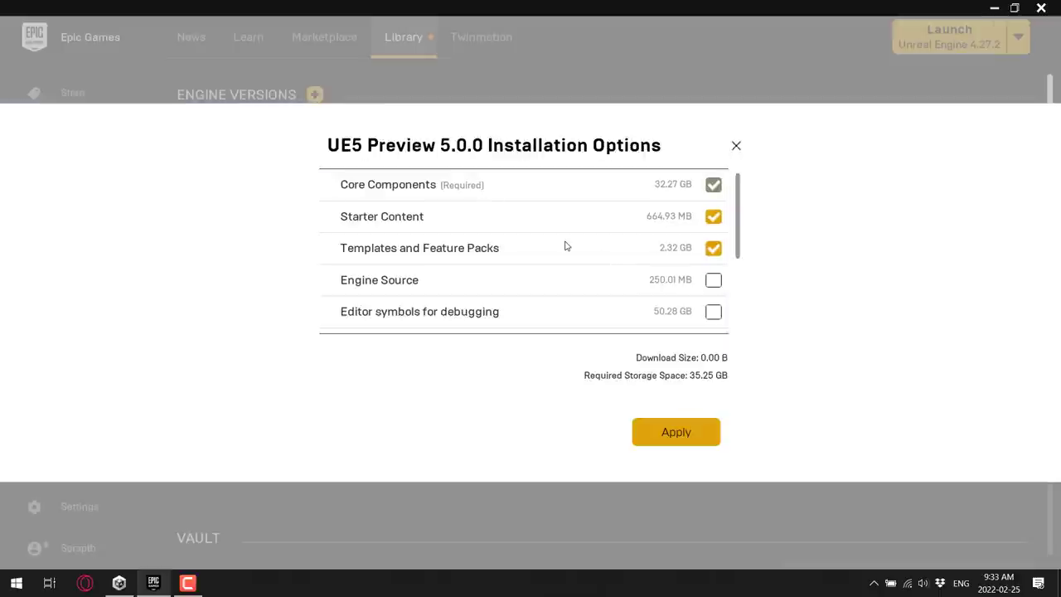
pyautogui.moveTo(471, 197)
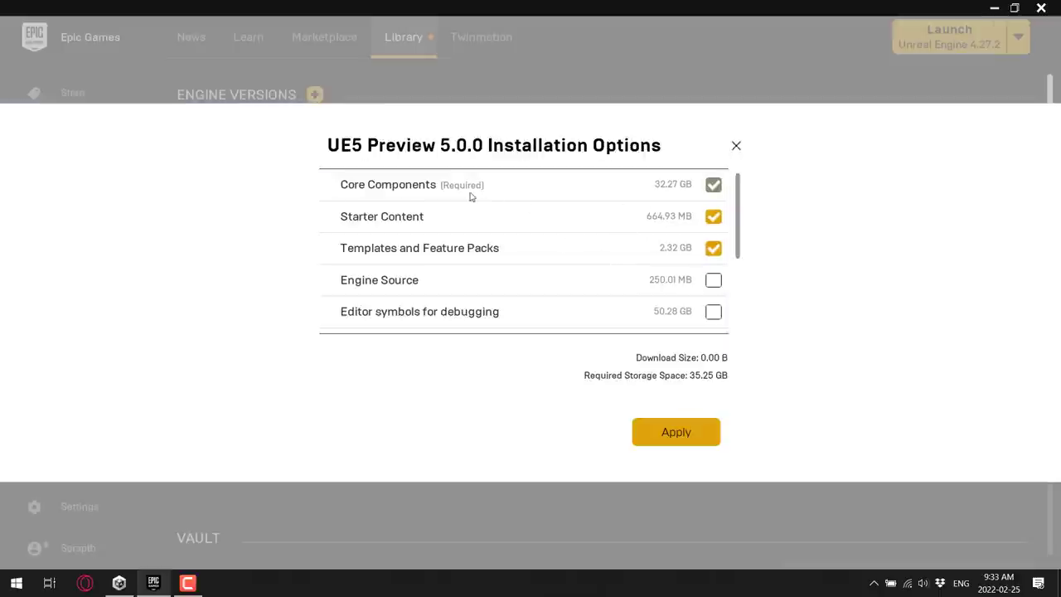
pyautogui.moveTo(673, 189)
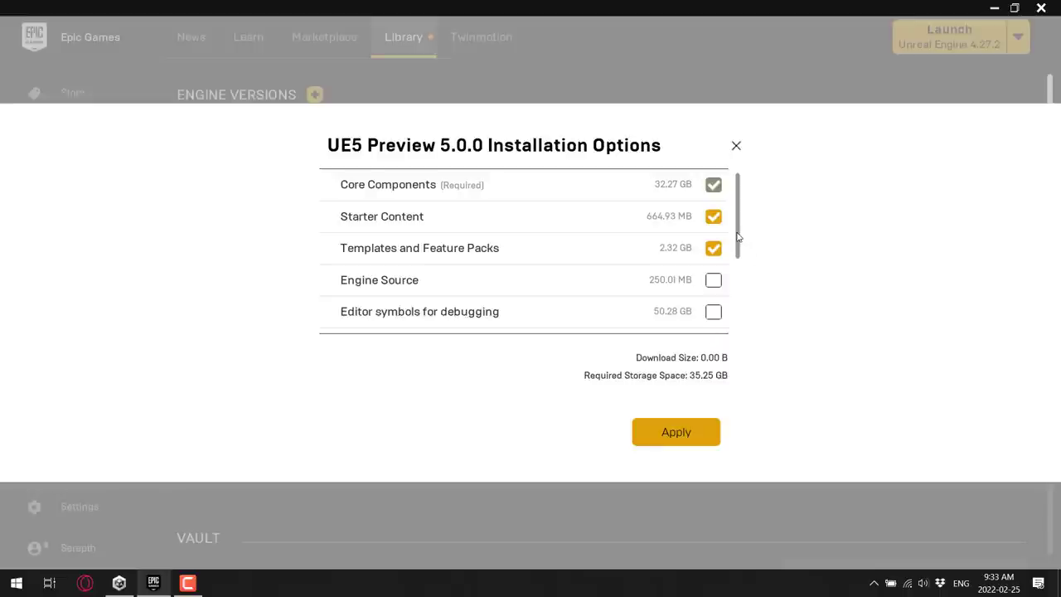
pyautogui.scroll(-3)
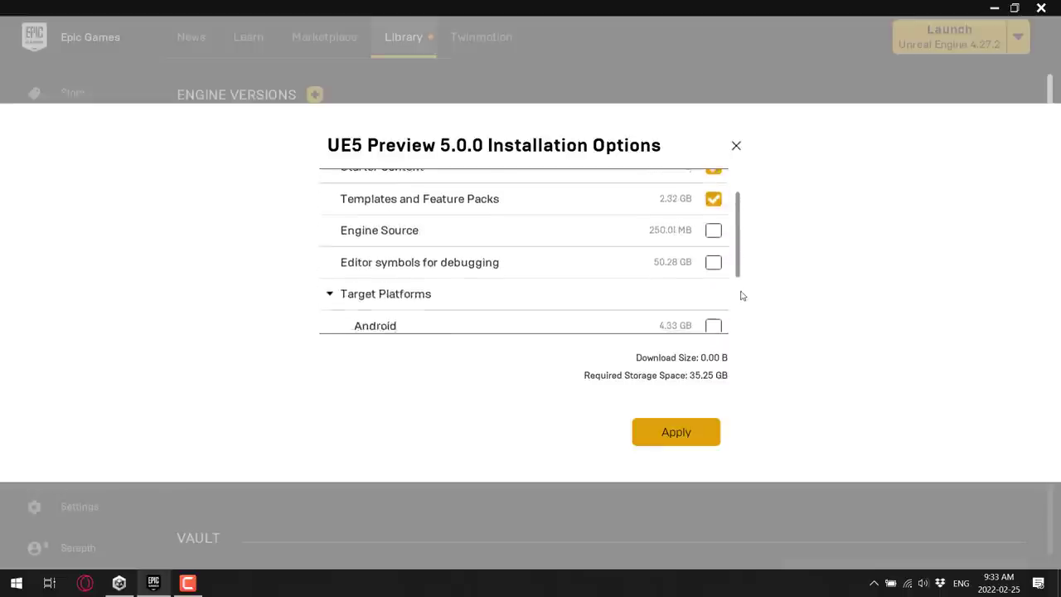
pyautogui.scroll(-3)
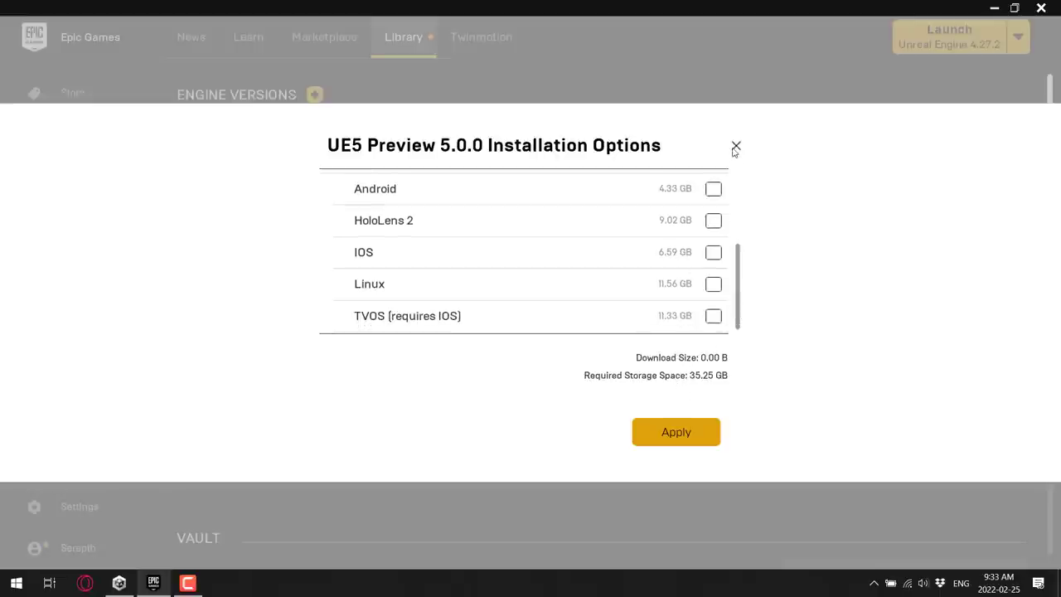
# Untick the Android, IOS and Linux target platforms in the 4.27.2 installation options
pyautogui.click(735, 146)
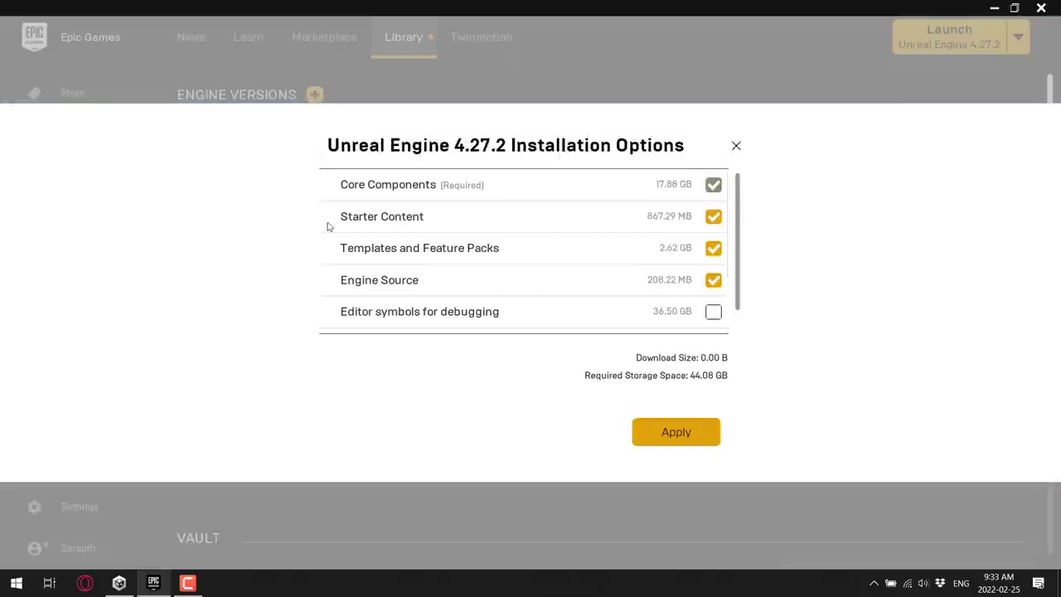
pyautogui.scroll(-3)
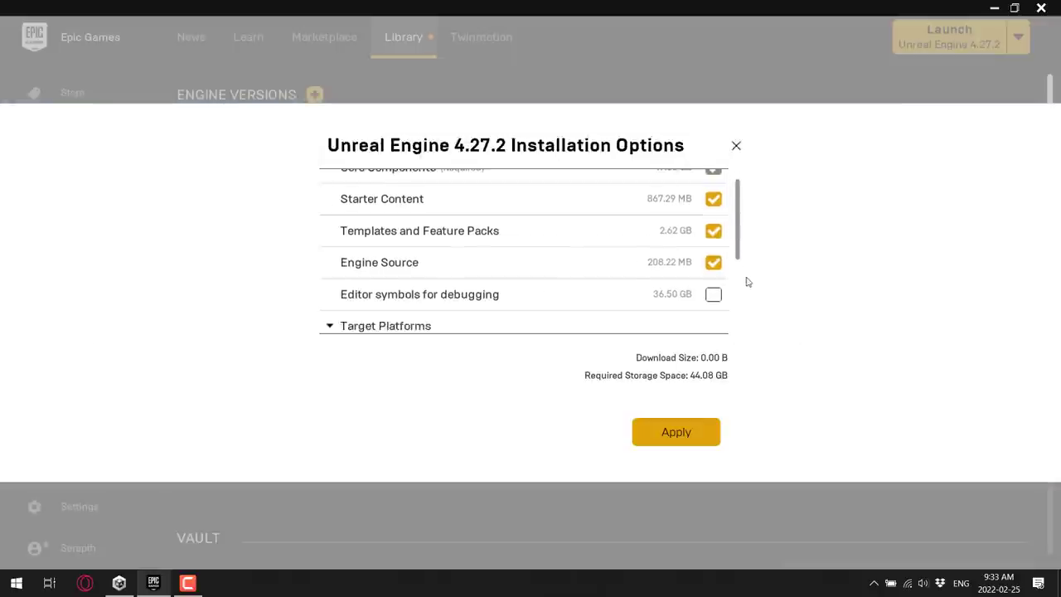
pyautogui.scroll(-3)
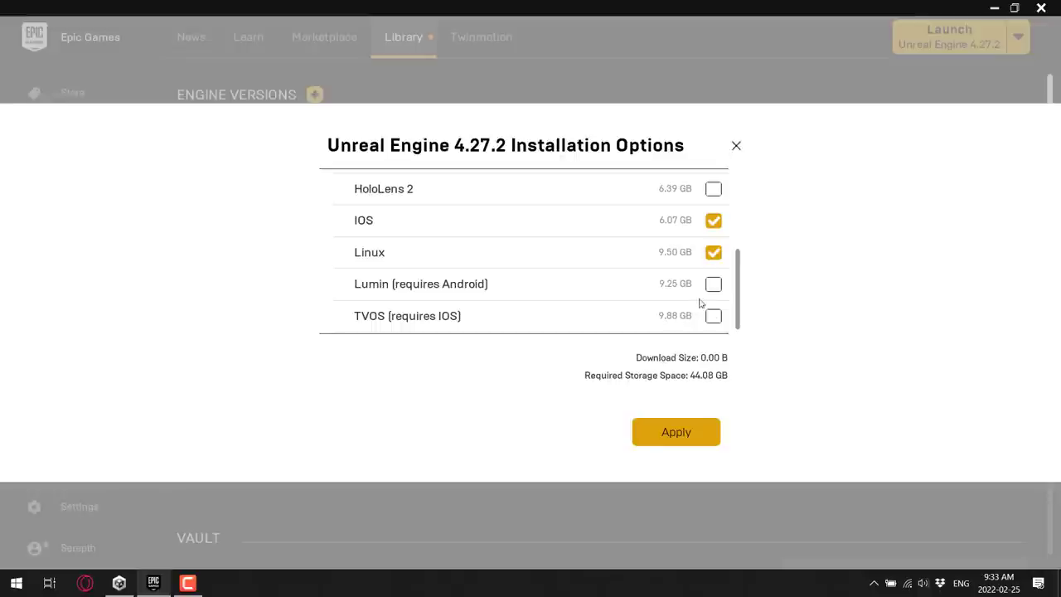
pyautogui.click(713, 252)
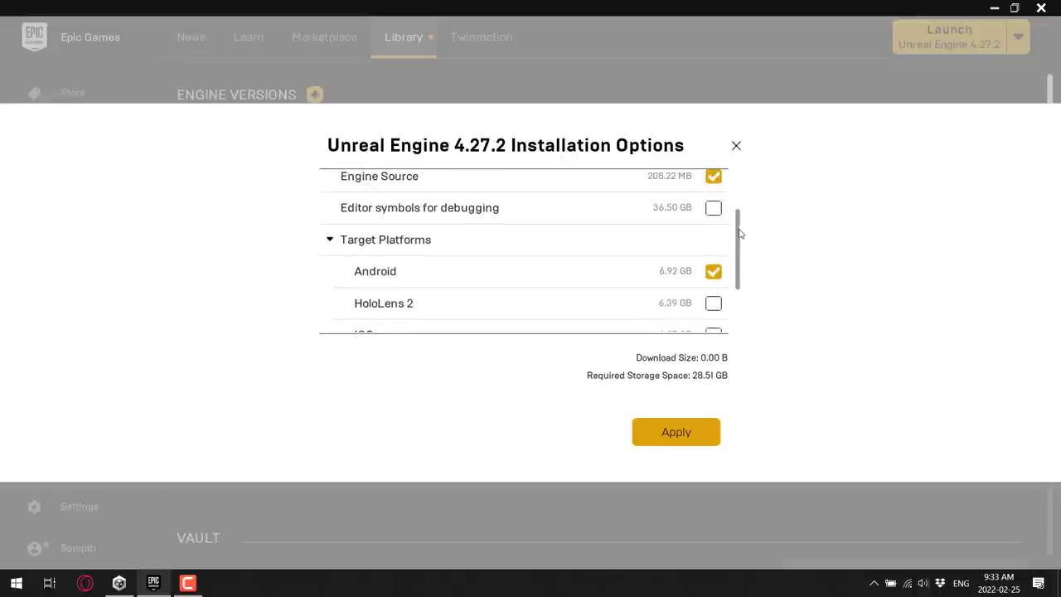
pyautogui.click(713, 272)
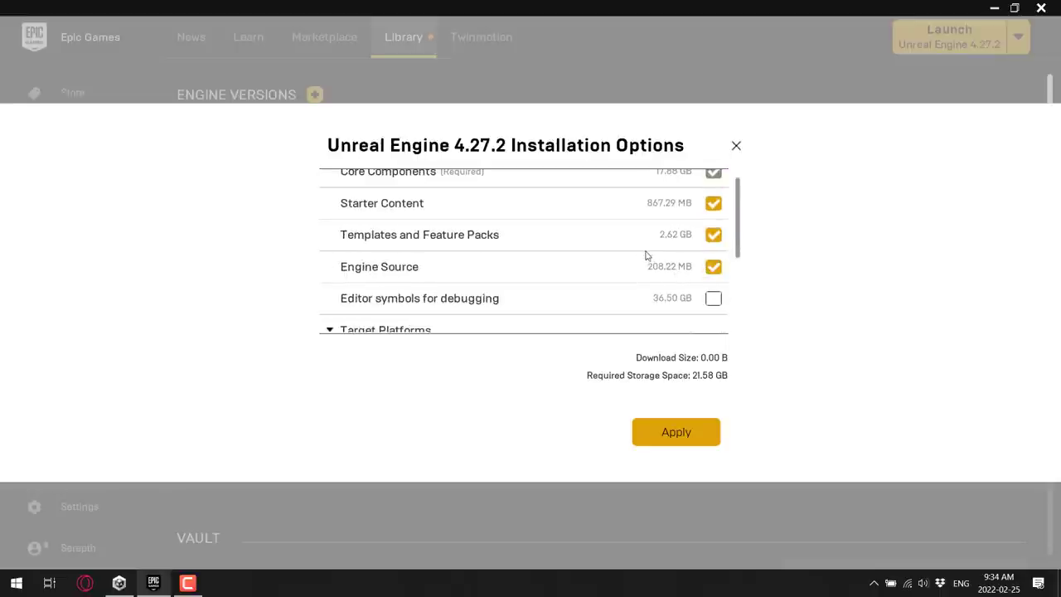
pyautogui.moveTo(673, 202)
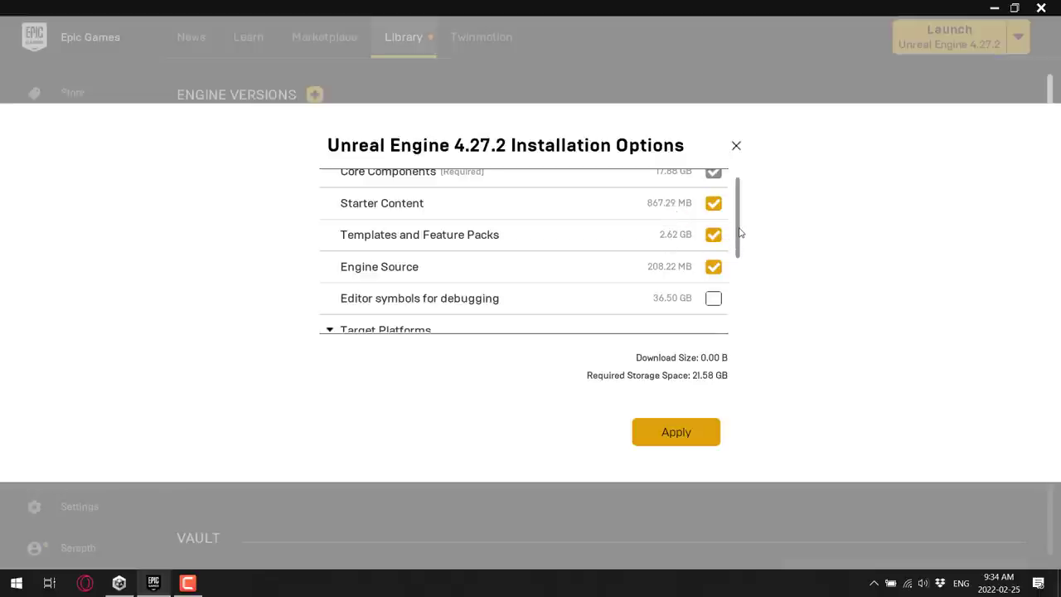
pyautogui.scroll(-3)
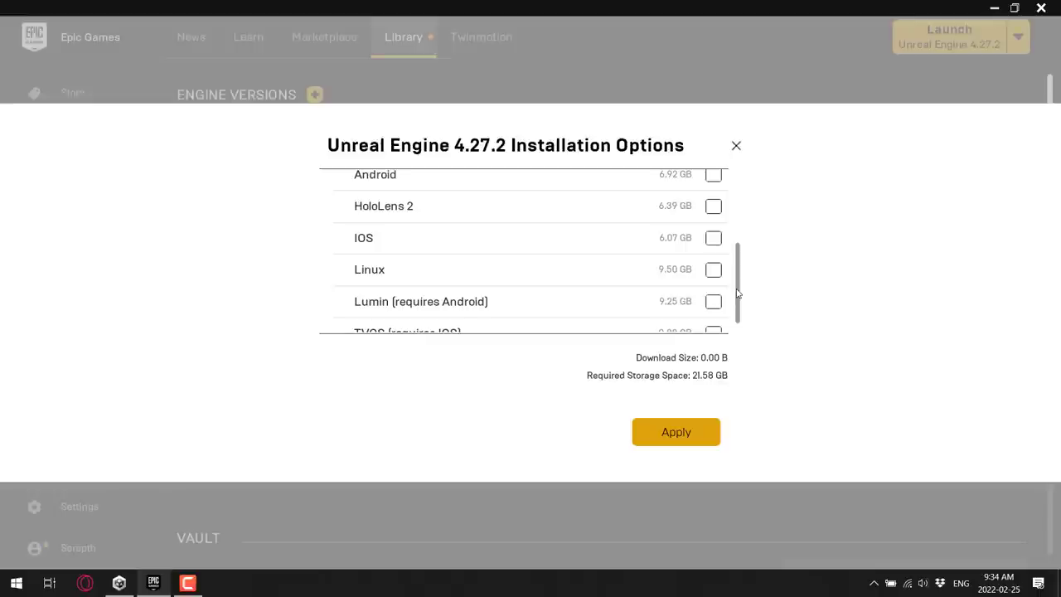
pyautogui.moveTo(736, 147)
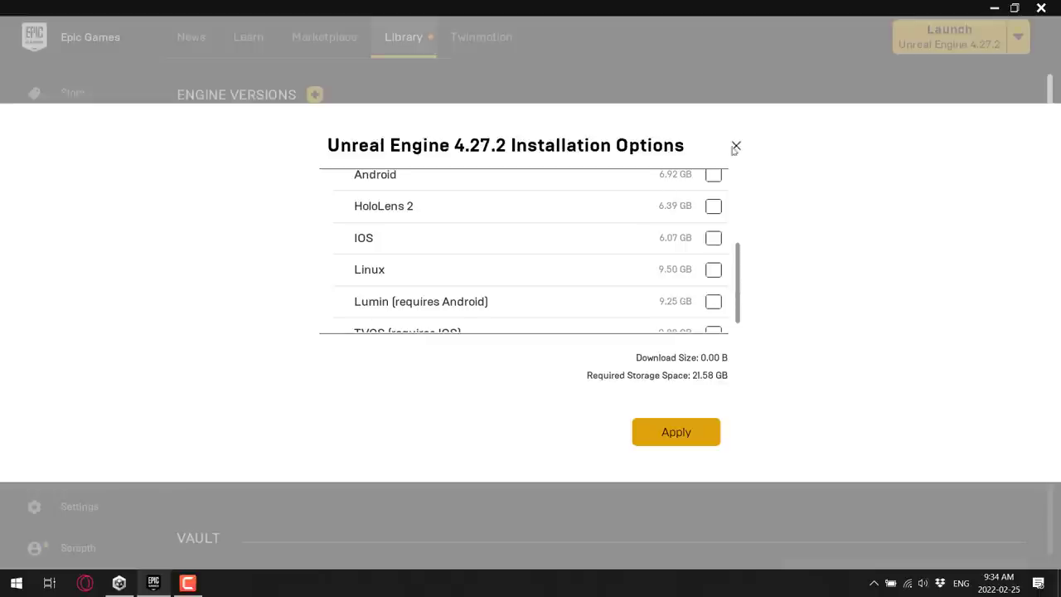
# Close the 4.27.2 options and switch over to Unity Hub
pyautogui.click(734, 146)
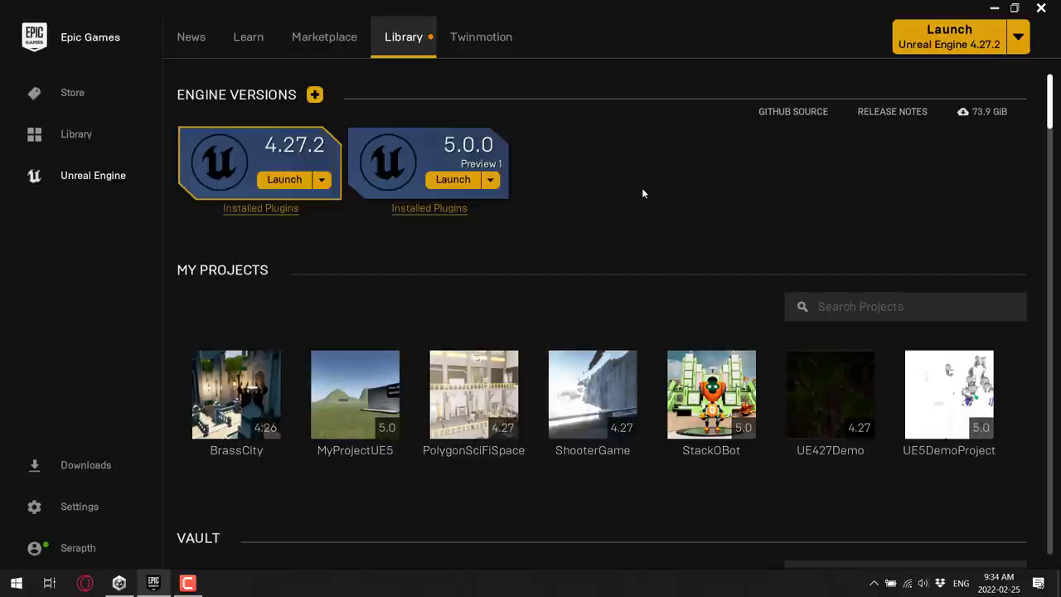
pyautogui.press('alt+tab')
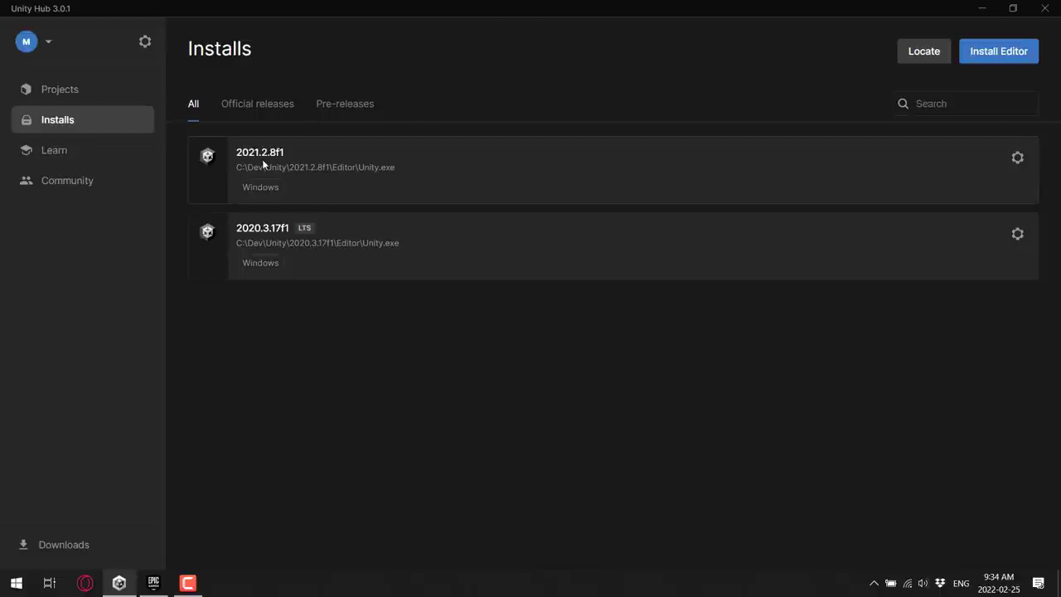
pyautogui.moveTo(812, 166)
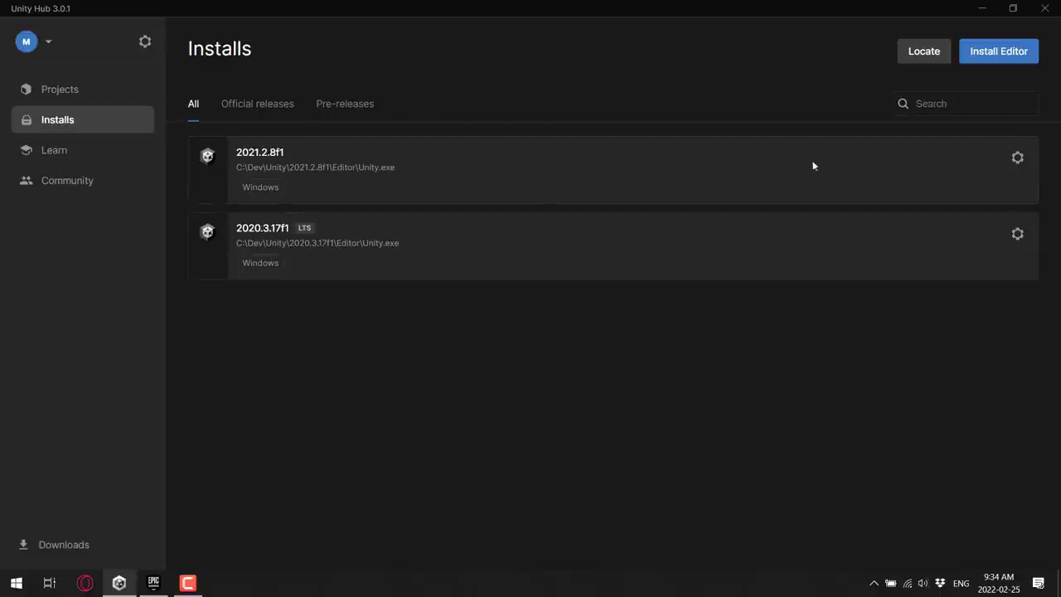
# Show the Add modules list for Unity 2021.2.8f1 and scroll through the platform sizes
pyautogui.click(1018, 157)
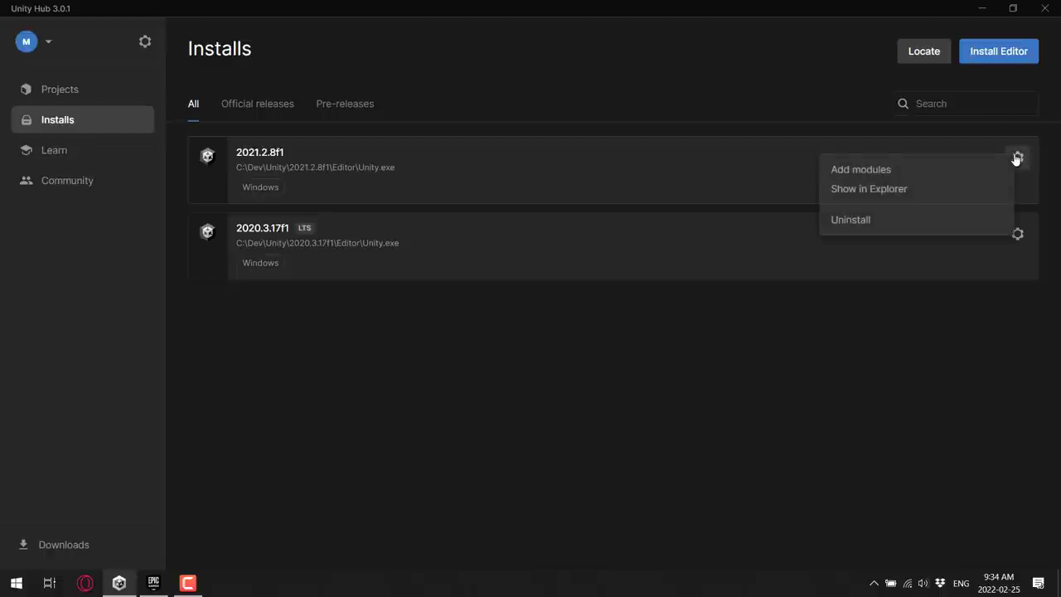
pyautogui.moveTo(882, 189)
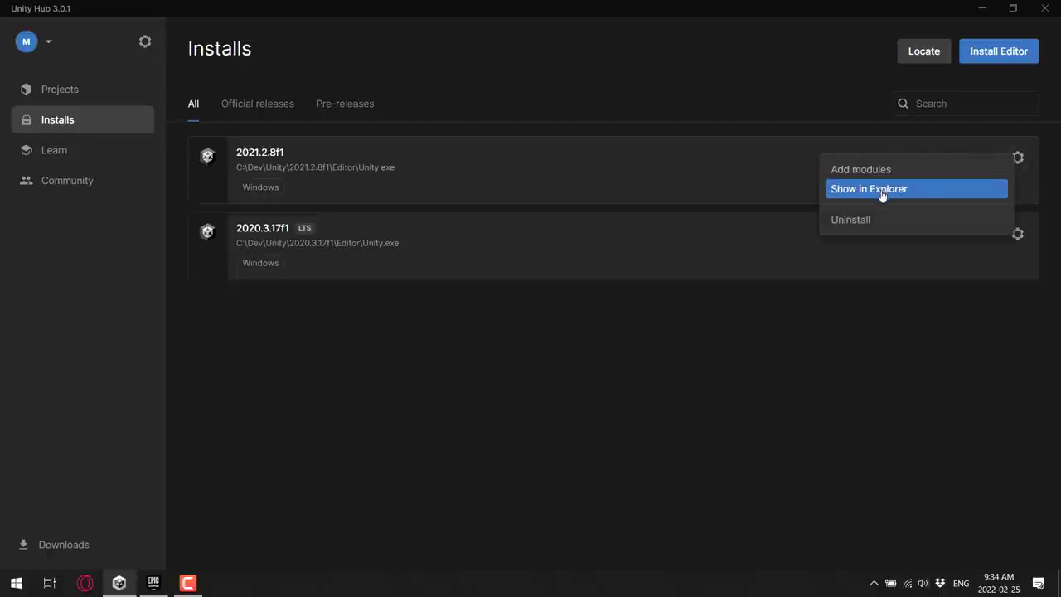
pyautogui.click(861, 169)
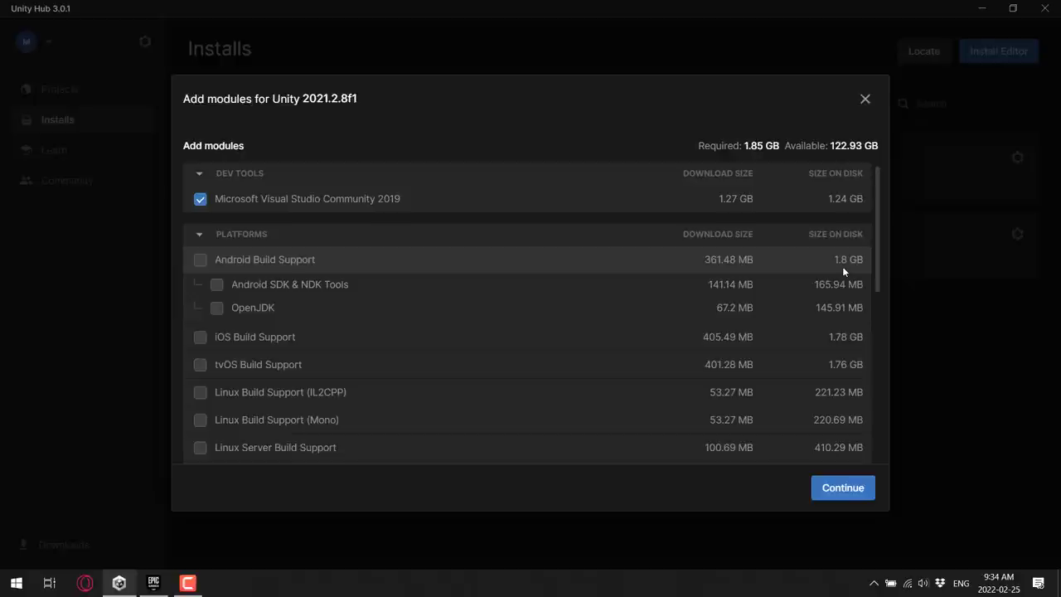
pyautogui.moveTo(842, 344)
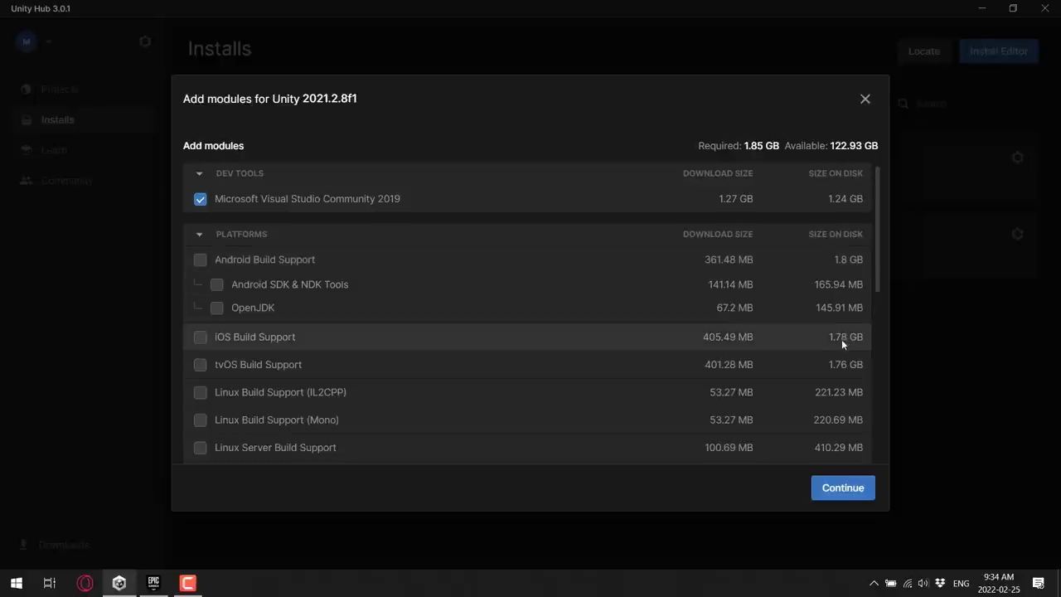
pyautogui.scroll(-3)
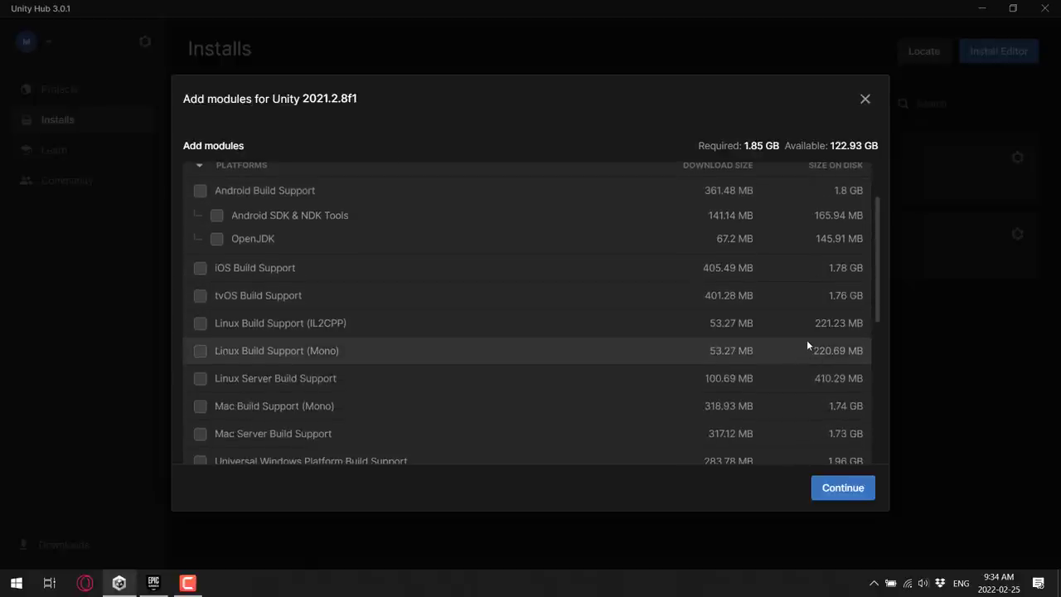
pyautogui.scroll(-3)
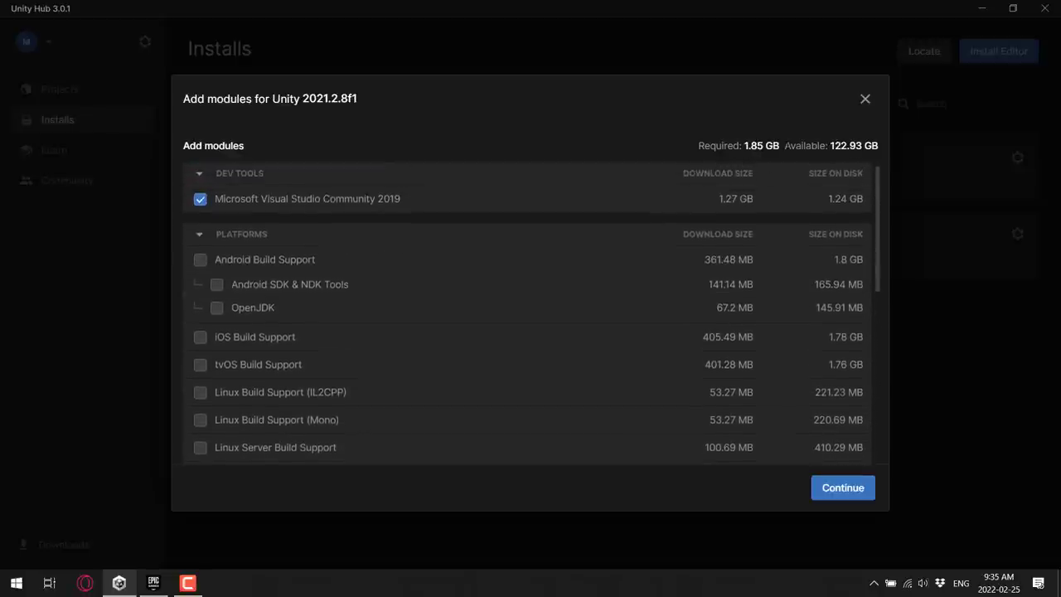
# Start installing Unity 2020.3.30f1 without Visual Studio Community 2019, requiring 5.31 GB
pyautogui.click(866, 100)
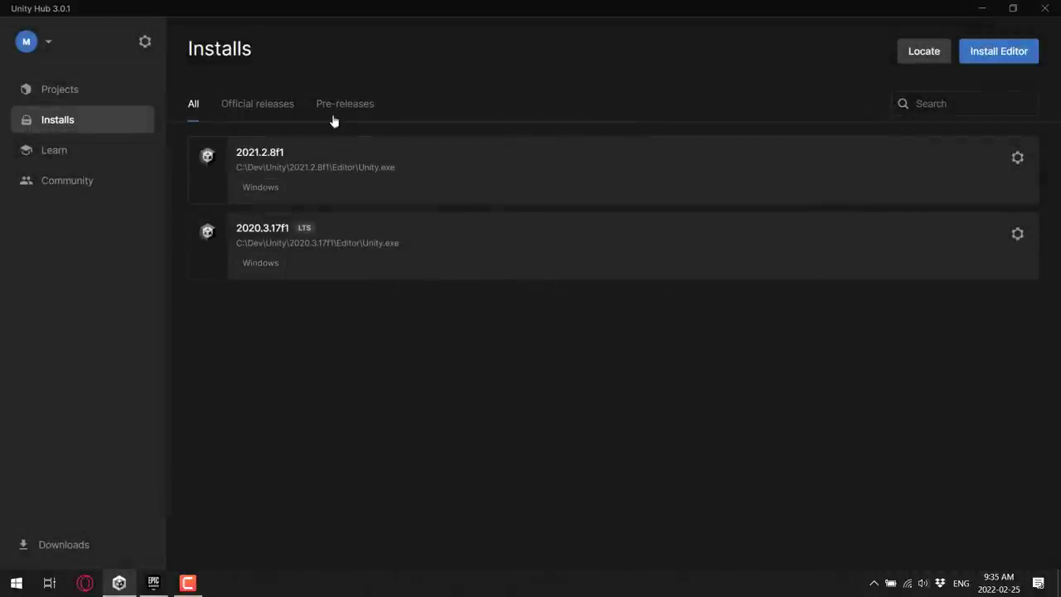
pyautogui.click(257, 103)
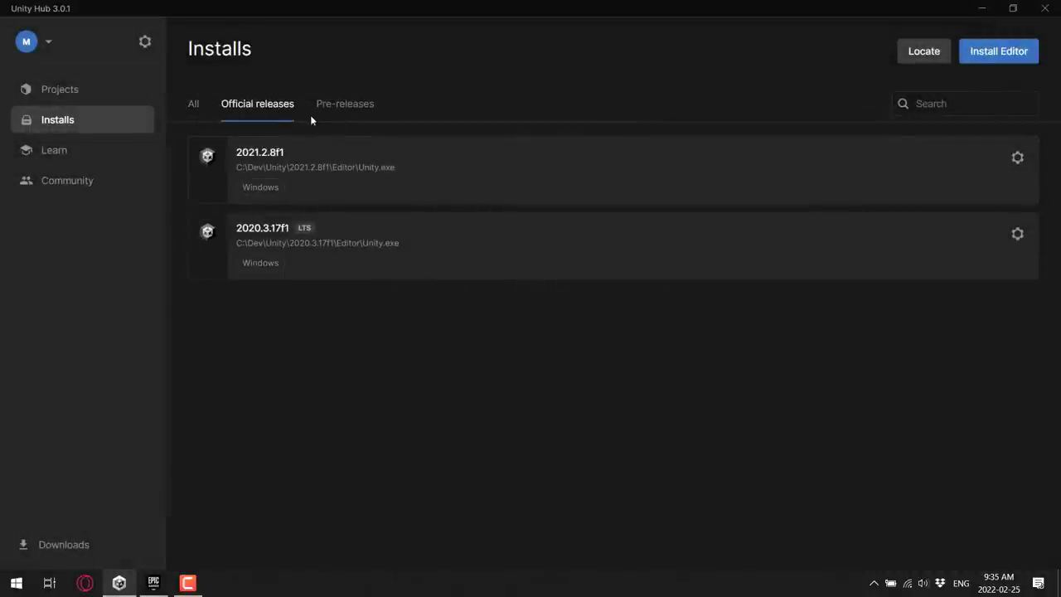
pyautogui.moveTo(152, 127)
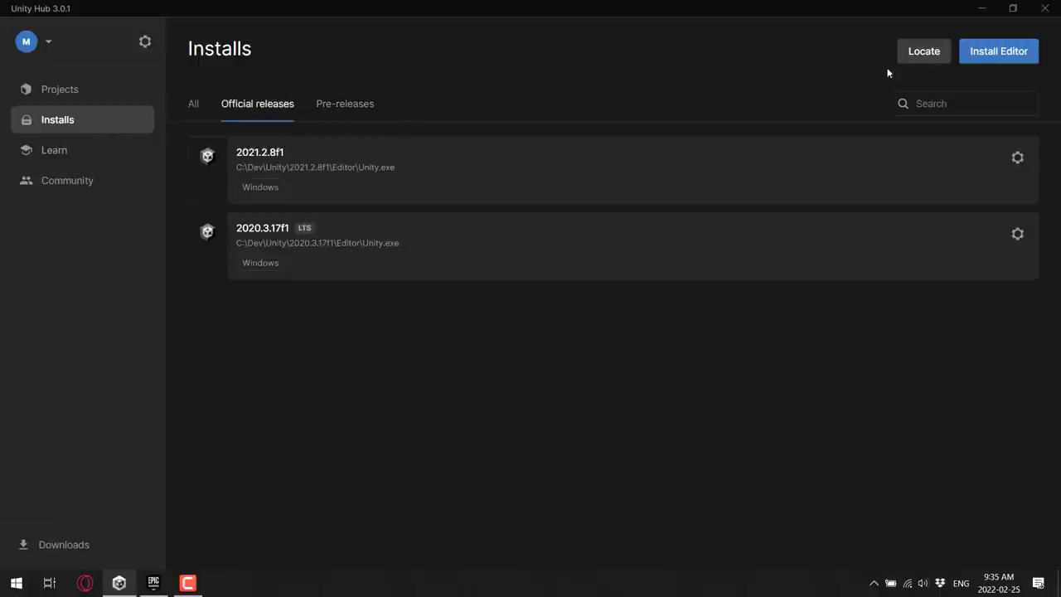
pyautogui.click(998, 49)
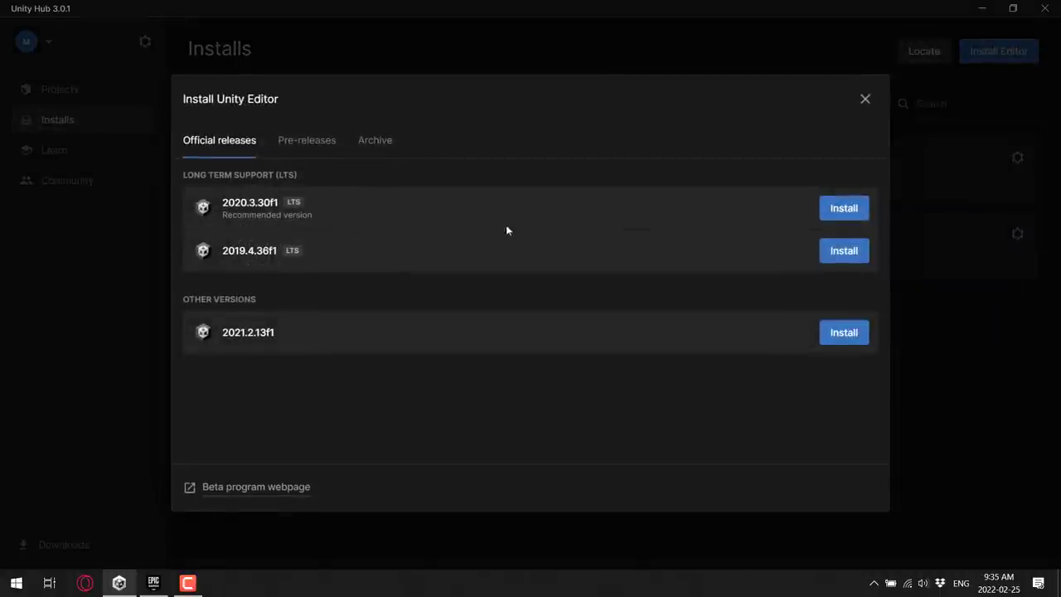
pyautogui.click(843, 207)
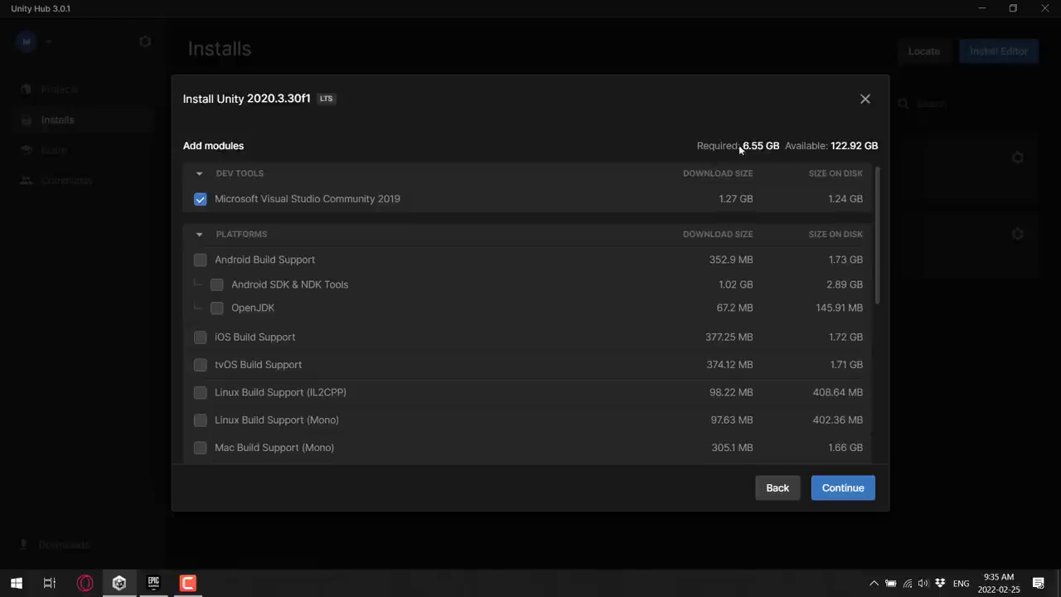
pyautogui.moveTo(739, 149)
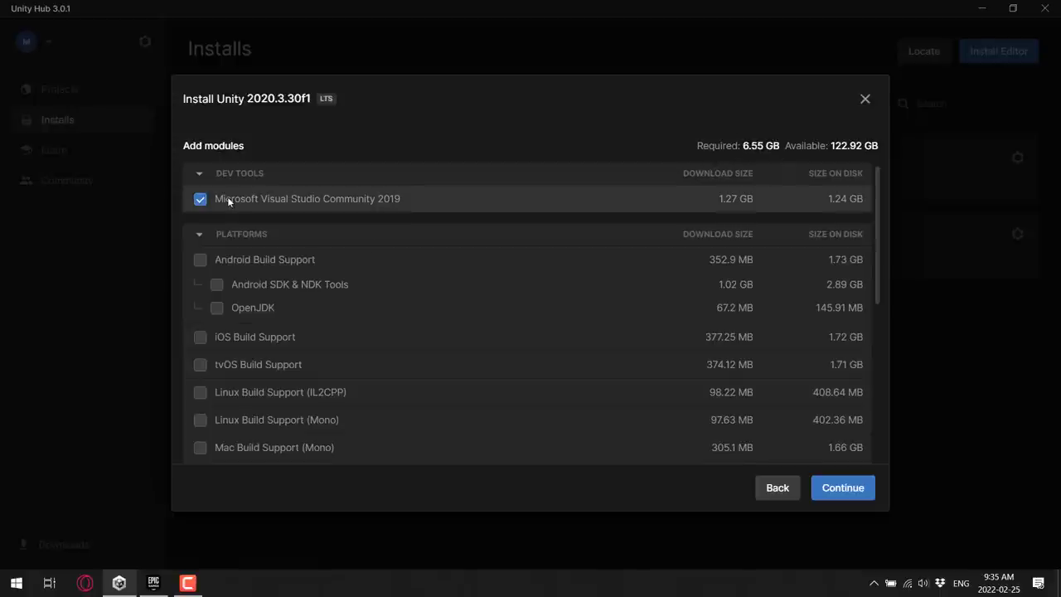
pyautogui.click(199, 198)
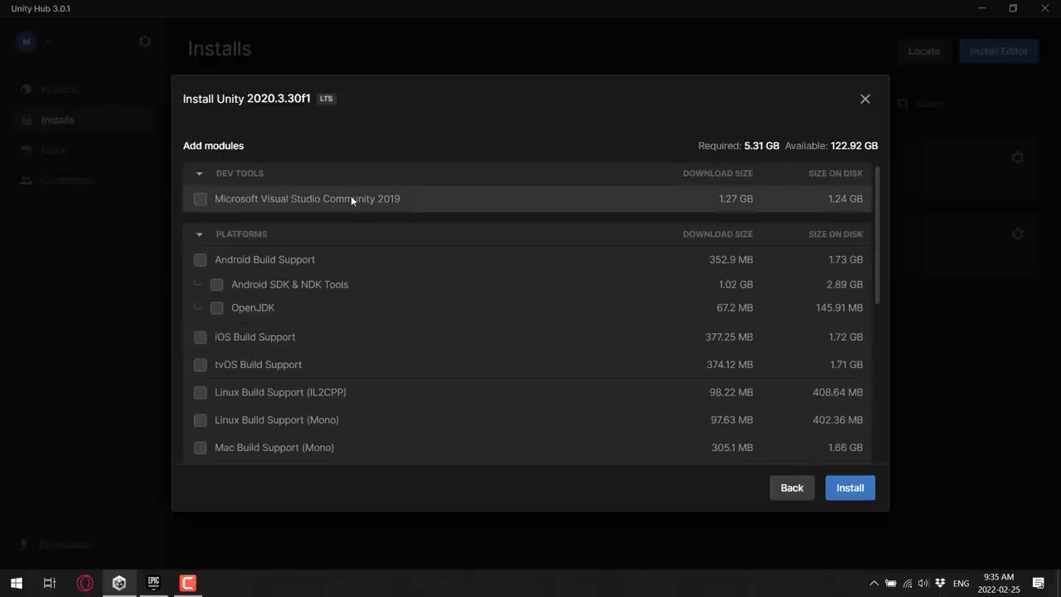
pyautogui.moveTo(281, 252)
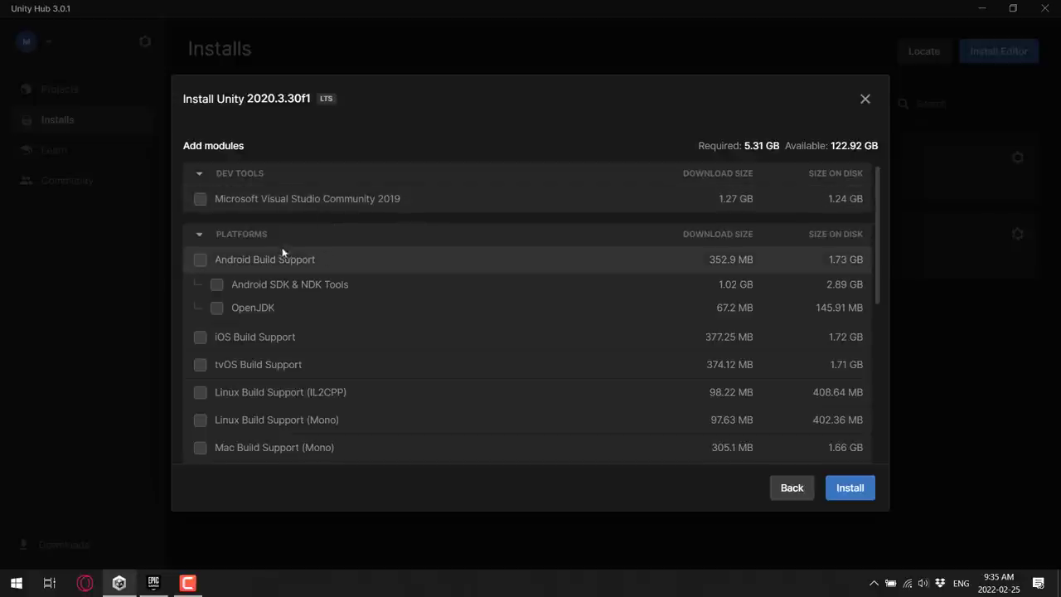
pyautogui.moveTo(356, 290)
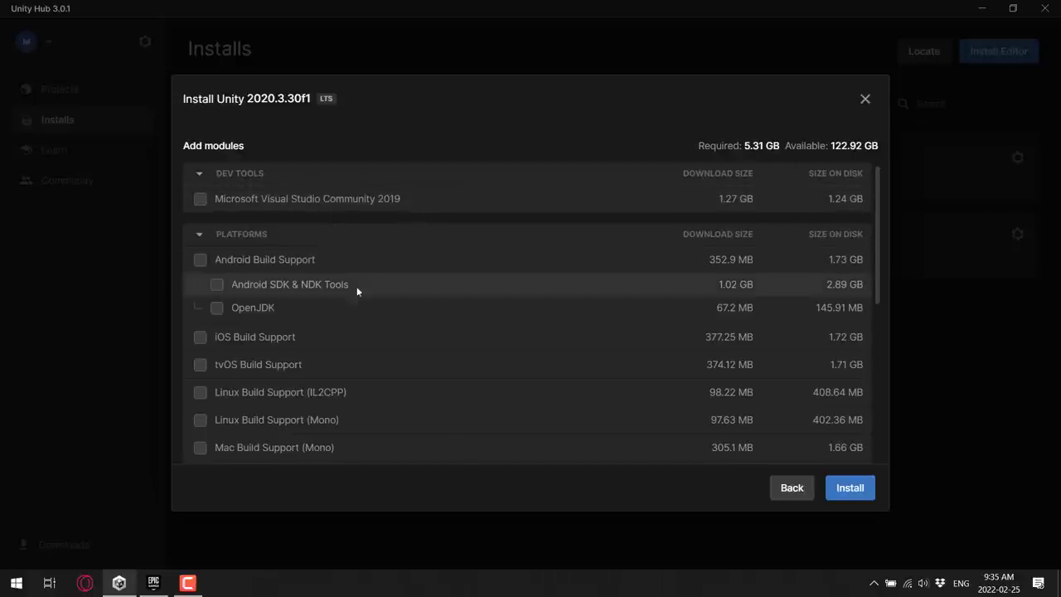
# Tick Android Build Support, Visual Studio, iOS, Mac (Mono) and Windows (IL2CPP) modules, requiring 15.04 GB
pyautogui.click(199, 259)
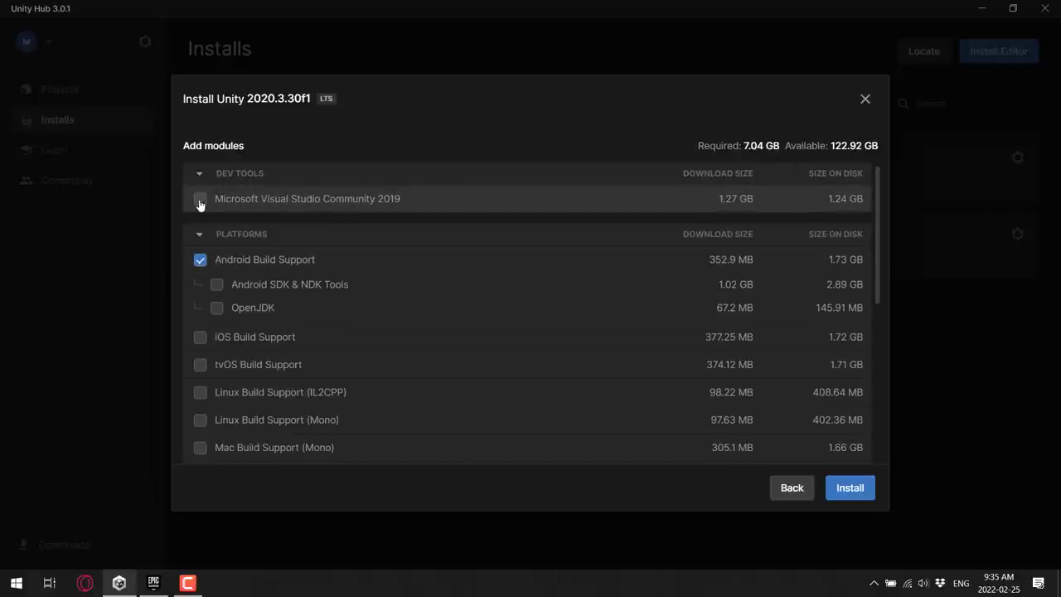
pyautogui.click(199, 199)
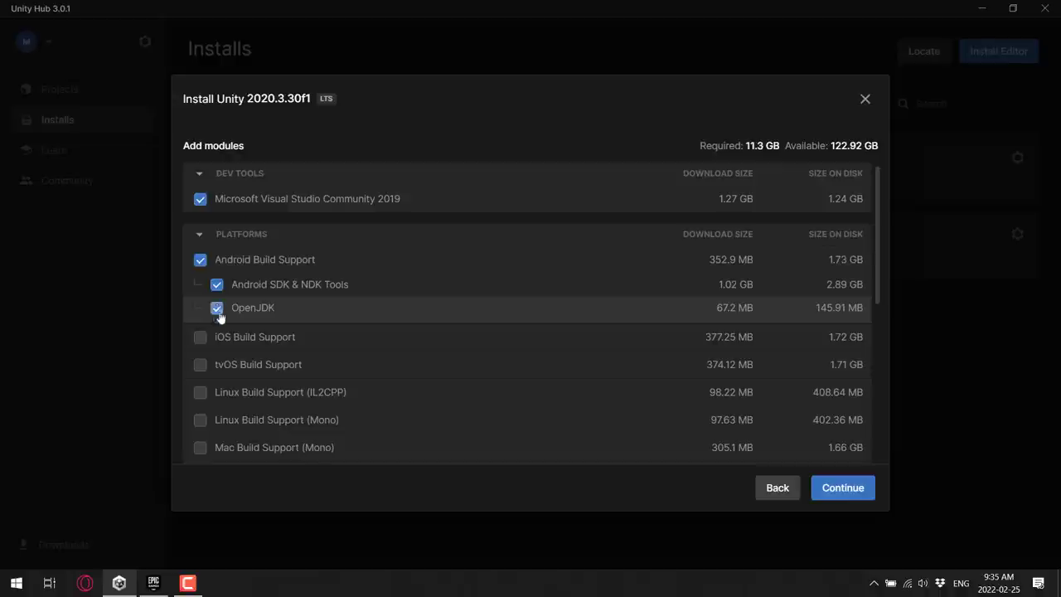
pyautogui.click(199, 336)
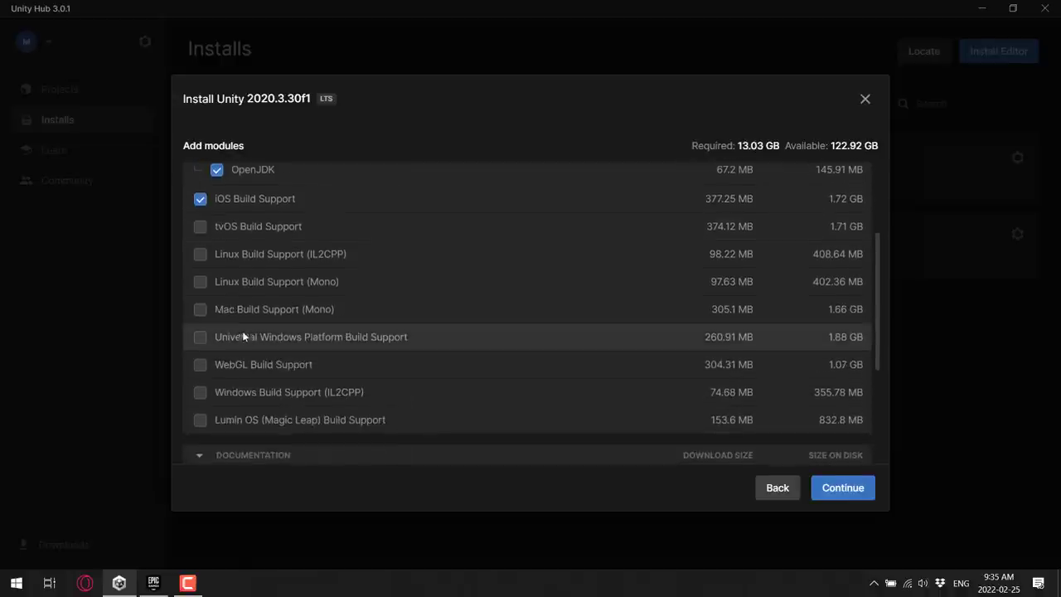
pyautogui.click(199, 310)
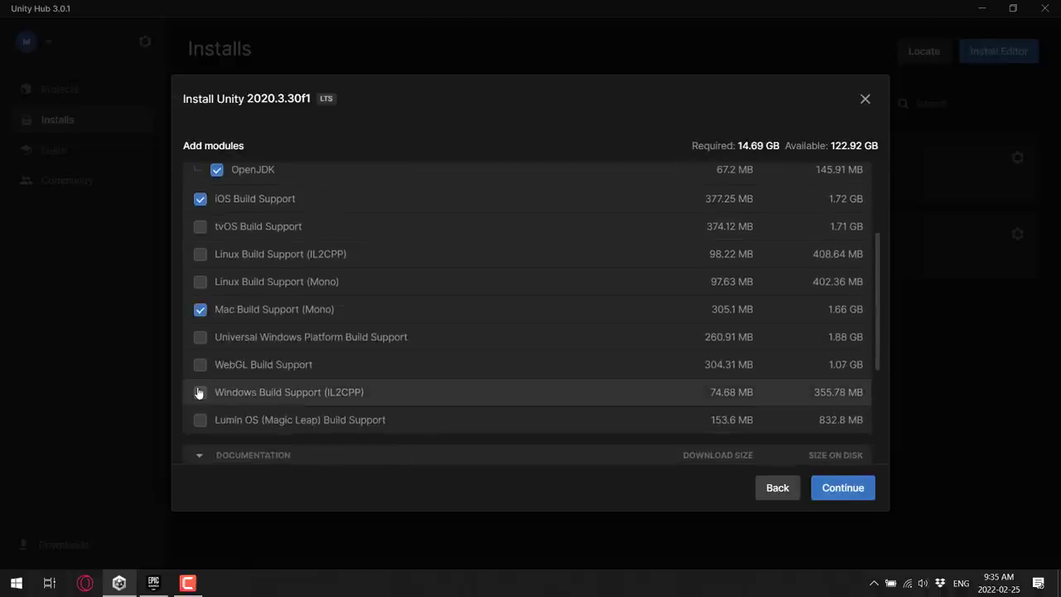
pyautogui.click(199, 392)
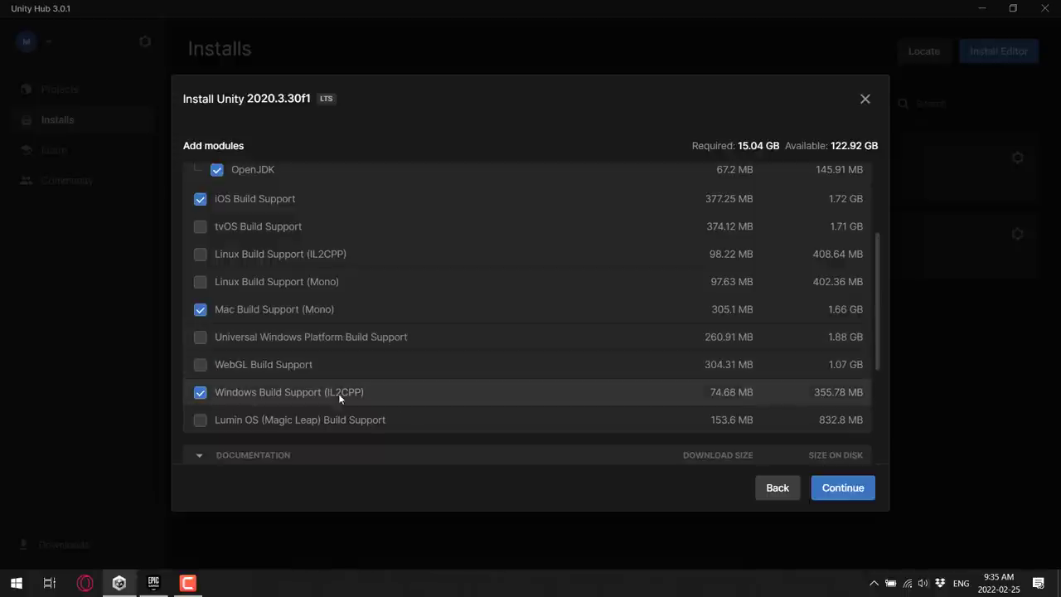
pyautogui.moveTo(706, 404)
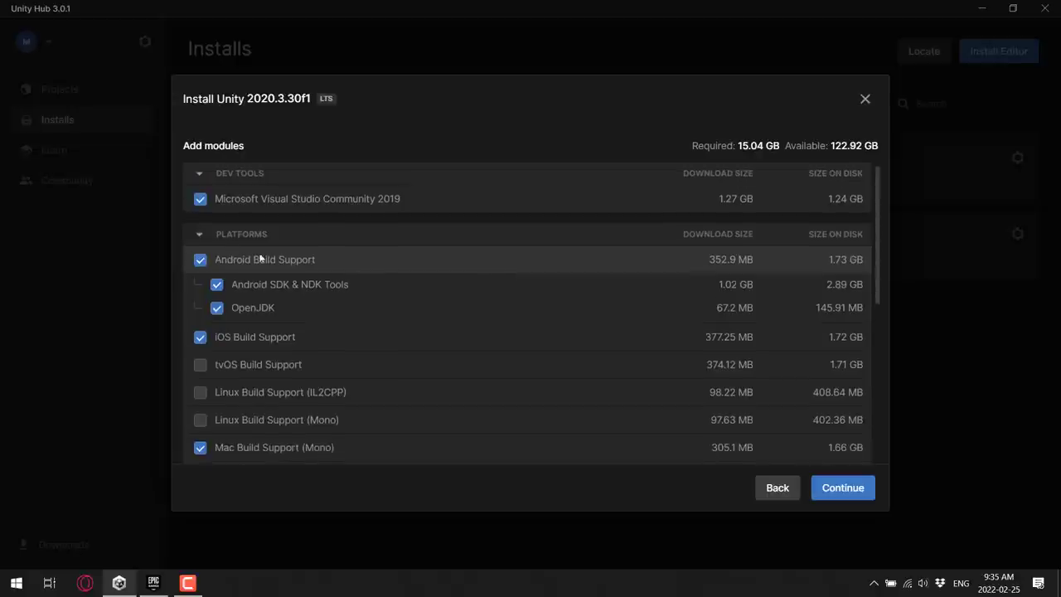
pyautogui.moveTo(323, 265)
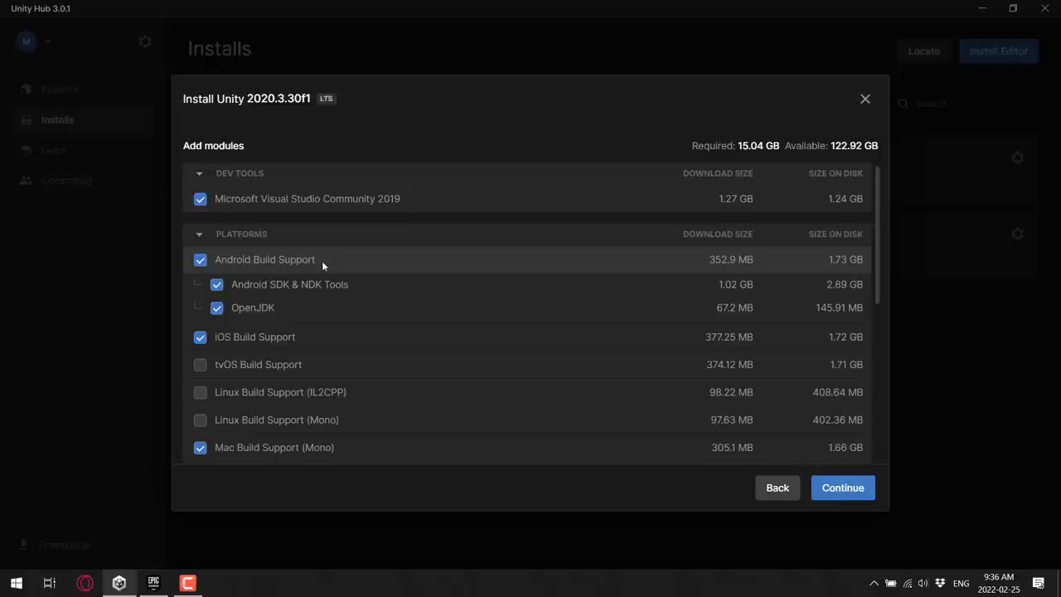
pyautogui.moveTo(315, 206)
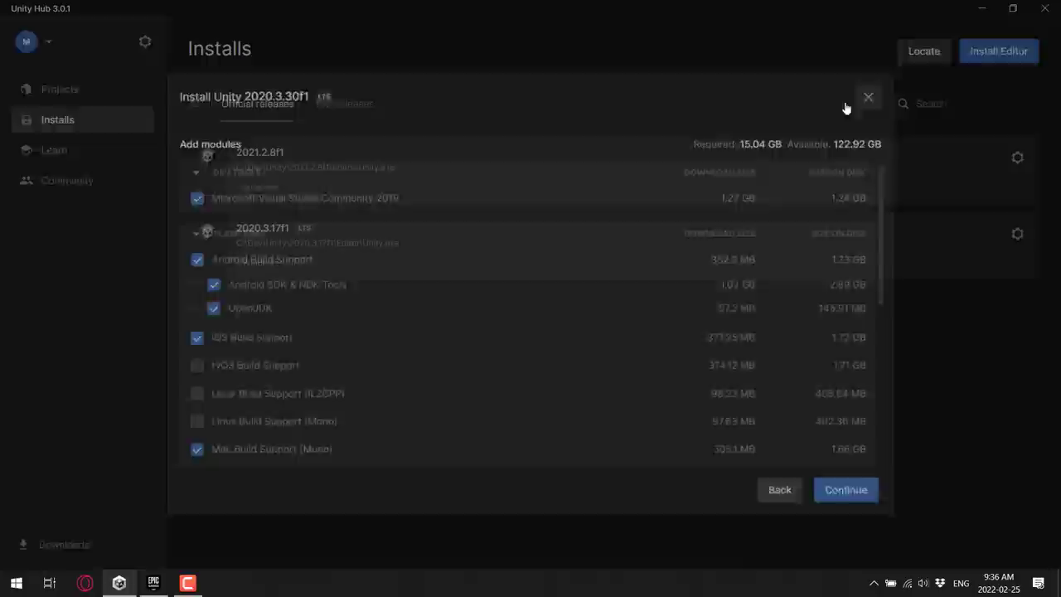
# Close the 2020.3.30f1 install dialog and view the Add modules list for the 2021.2.8f1 editor
pyautogui.click(869, 96)
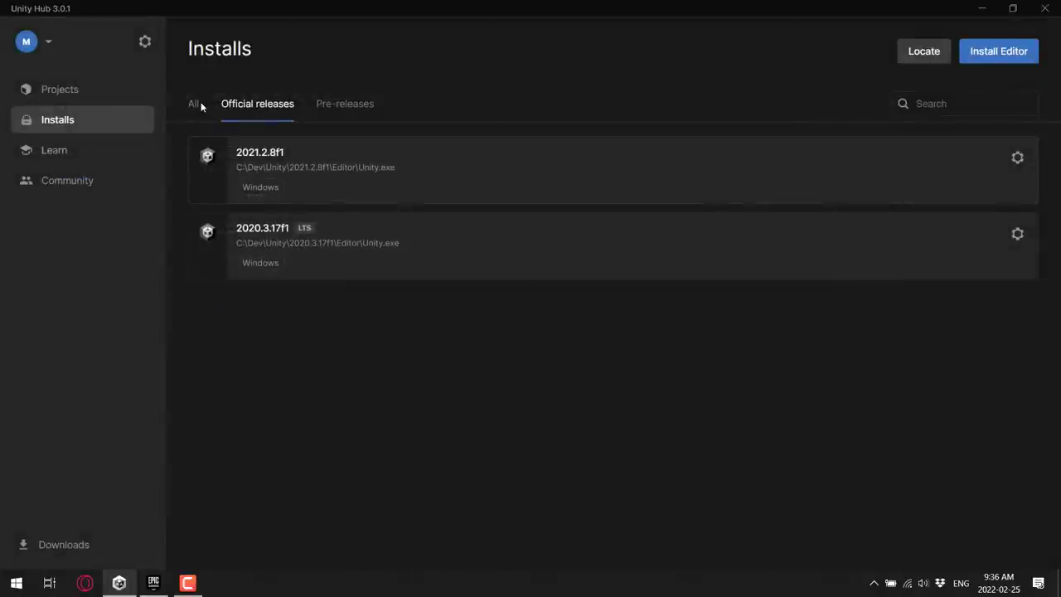
pyautogui.click(1018, 158)
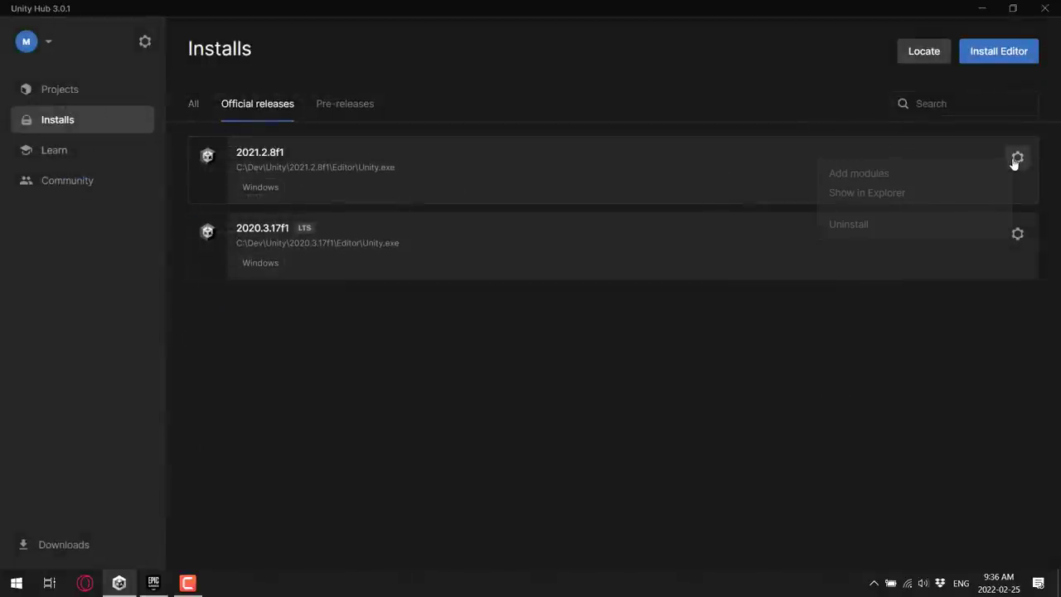
pyautogui.click(859, 174)
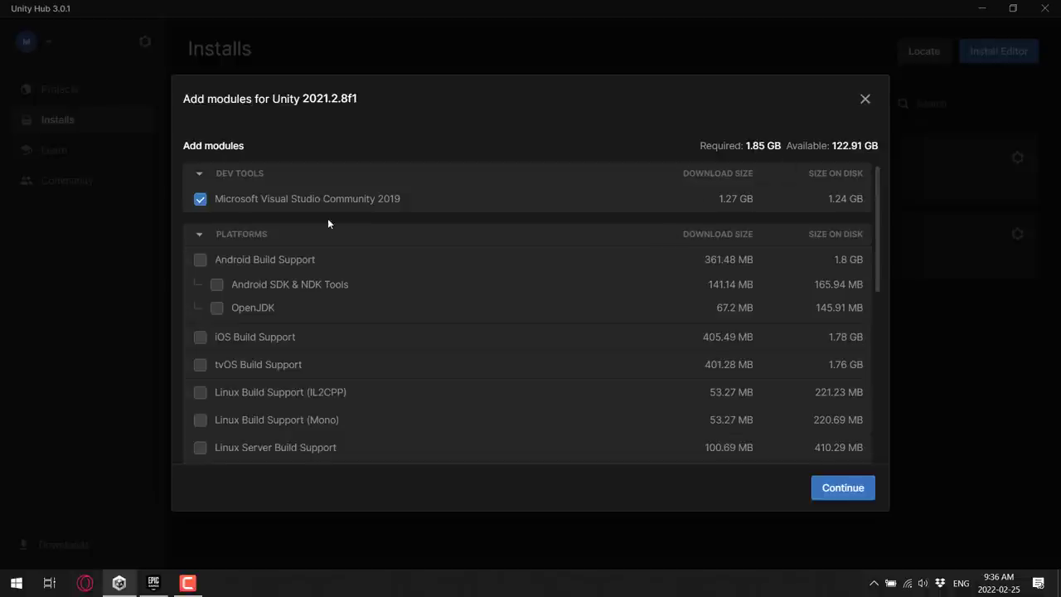
pyautogui.click(865, 99)
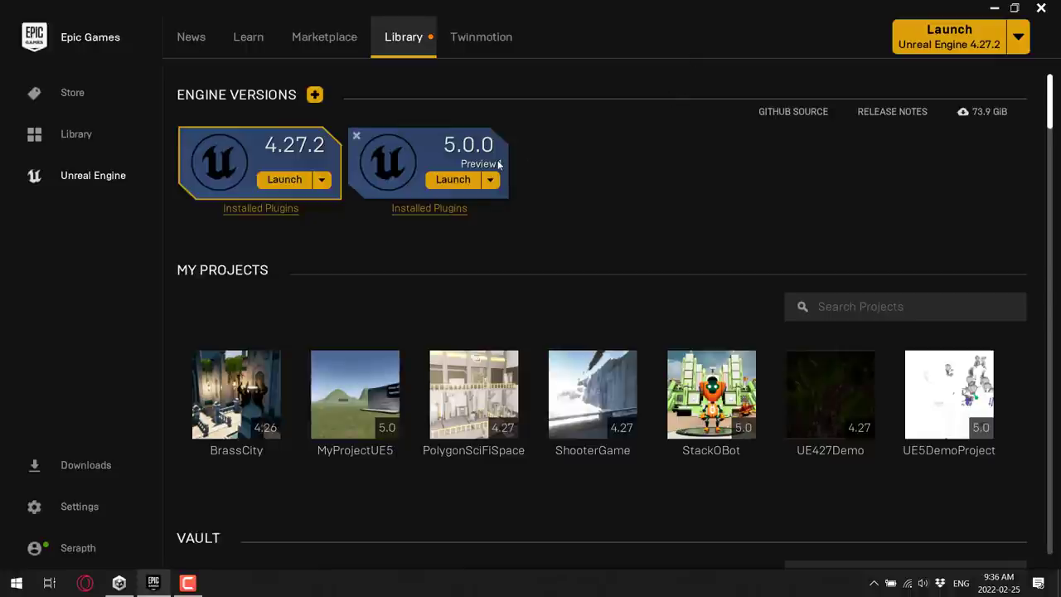
pyautogui.moveTo(378, 197)
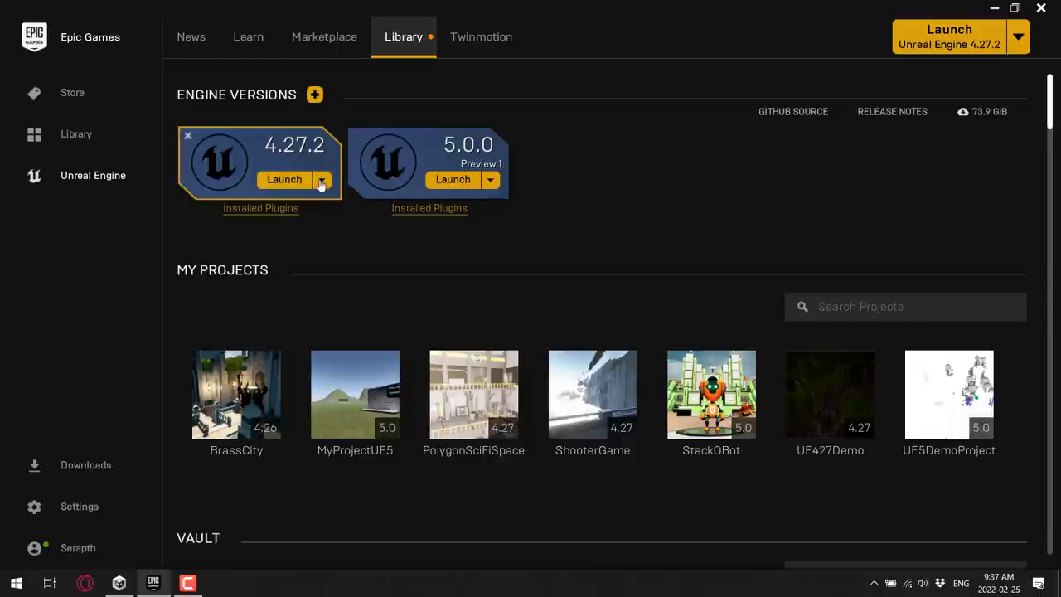
pyautogui.click(321, 179)
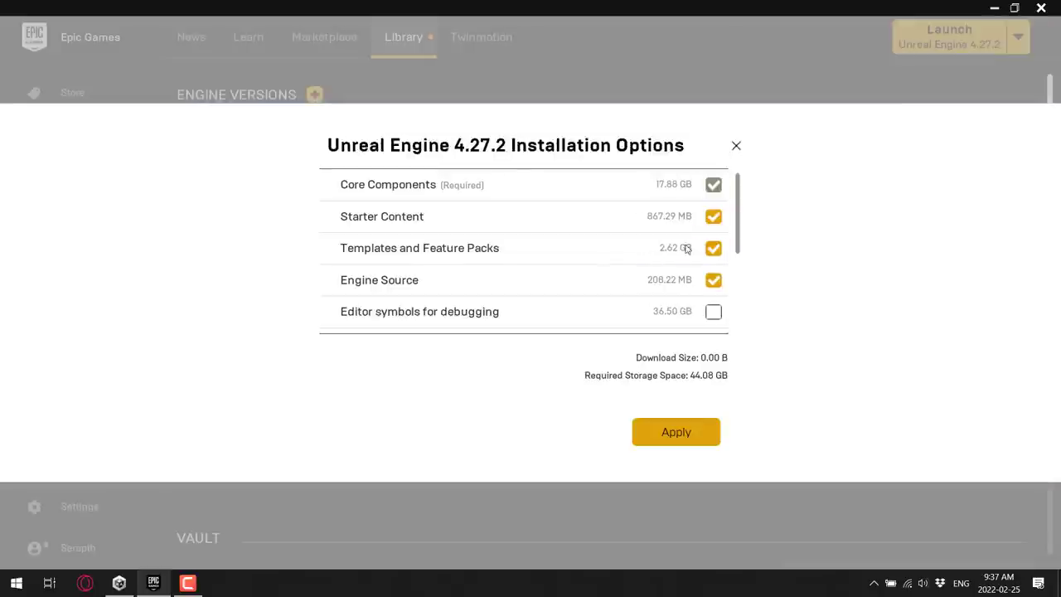
pyautogui.scroll(-3)
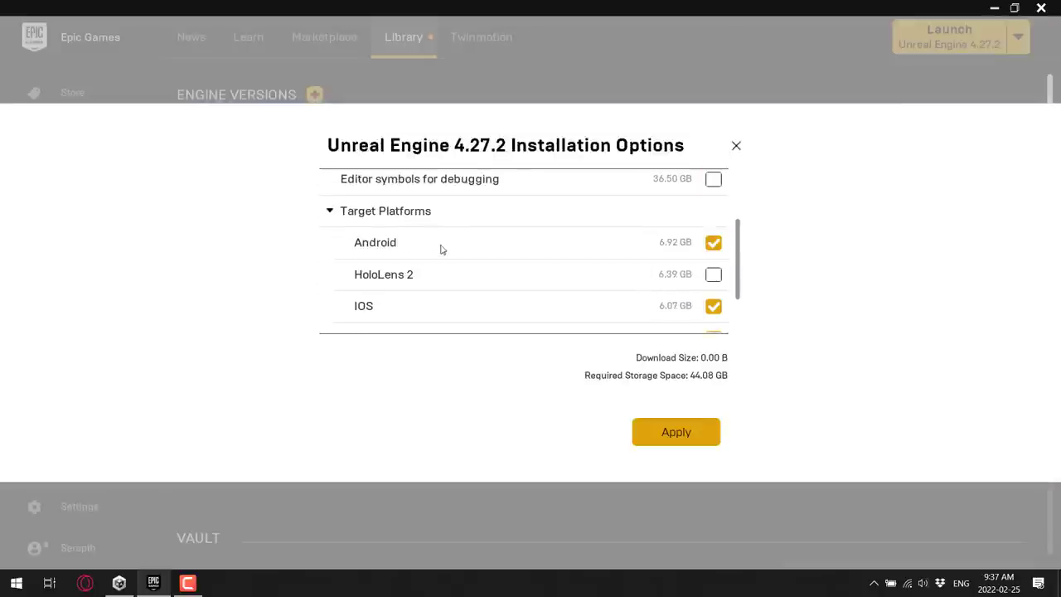
pyautogui.scroll(-3)
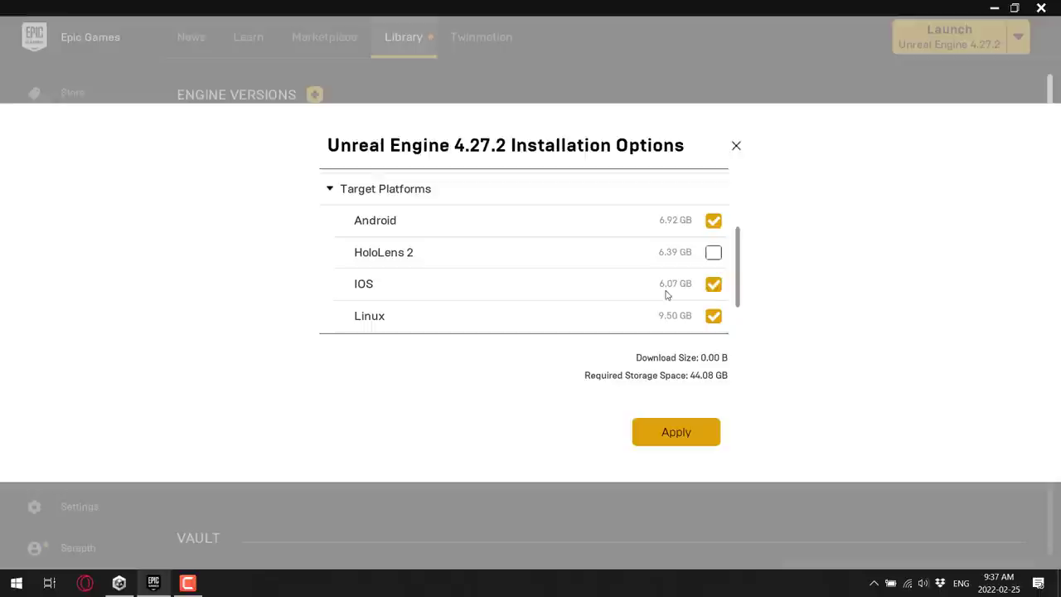
pyautogui.moveTo(693, 275)
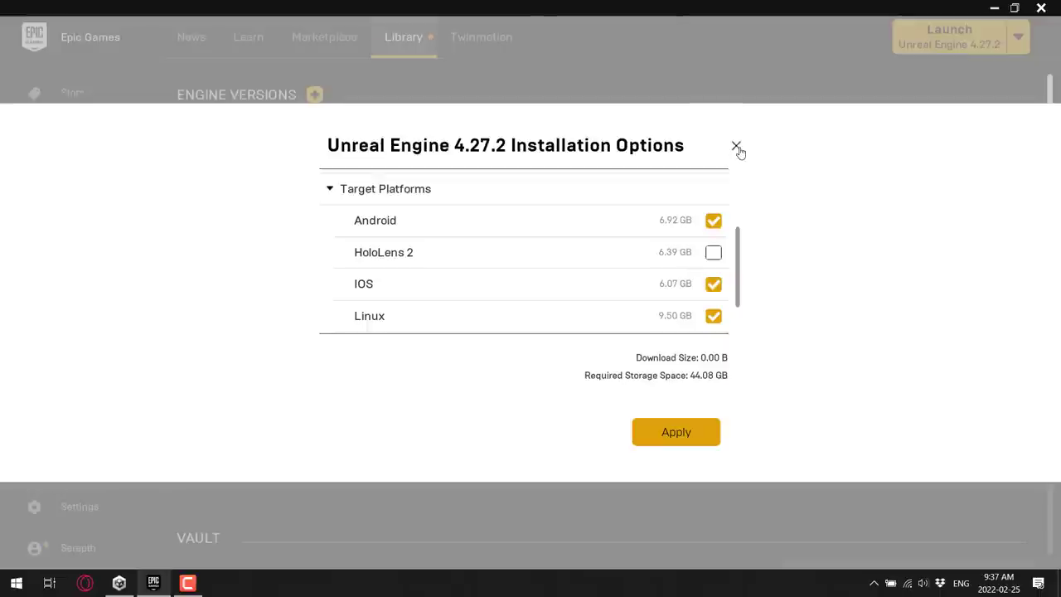
pyautogui.click(735, 146)
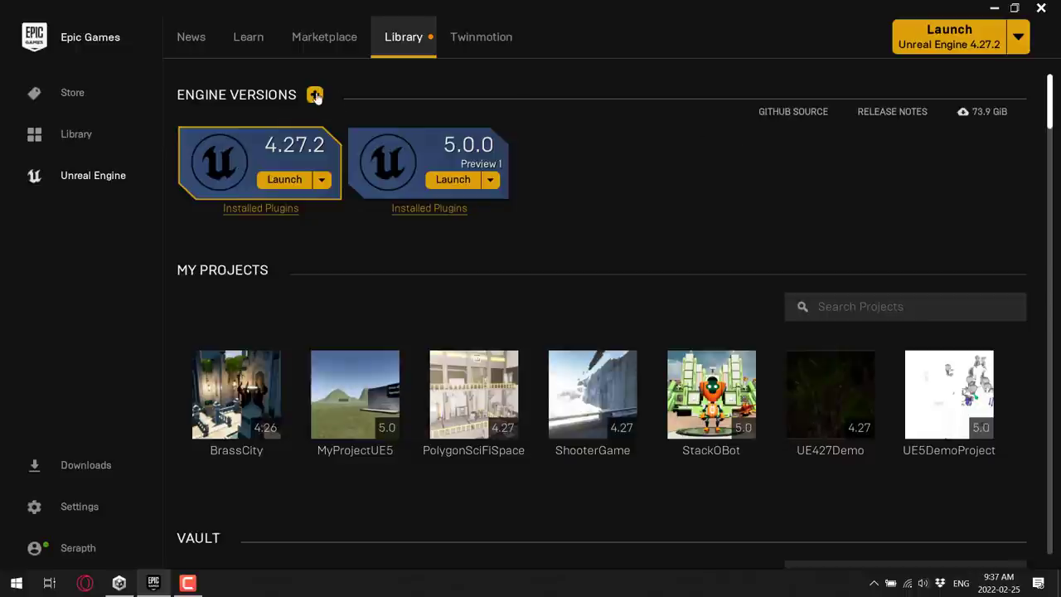
# Add Unreal Engine 4.26.2 for install with Android support unticked, leaving 19.23 GB required
pyautogui.click(315, 94)
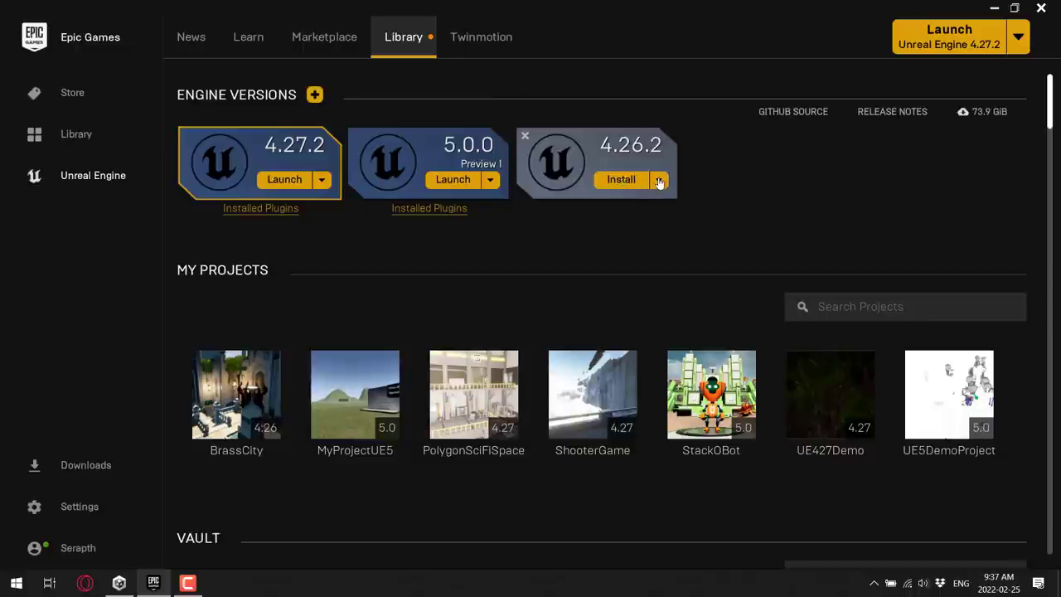
pyautogui.click(620, 179)
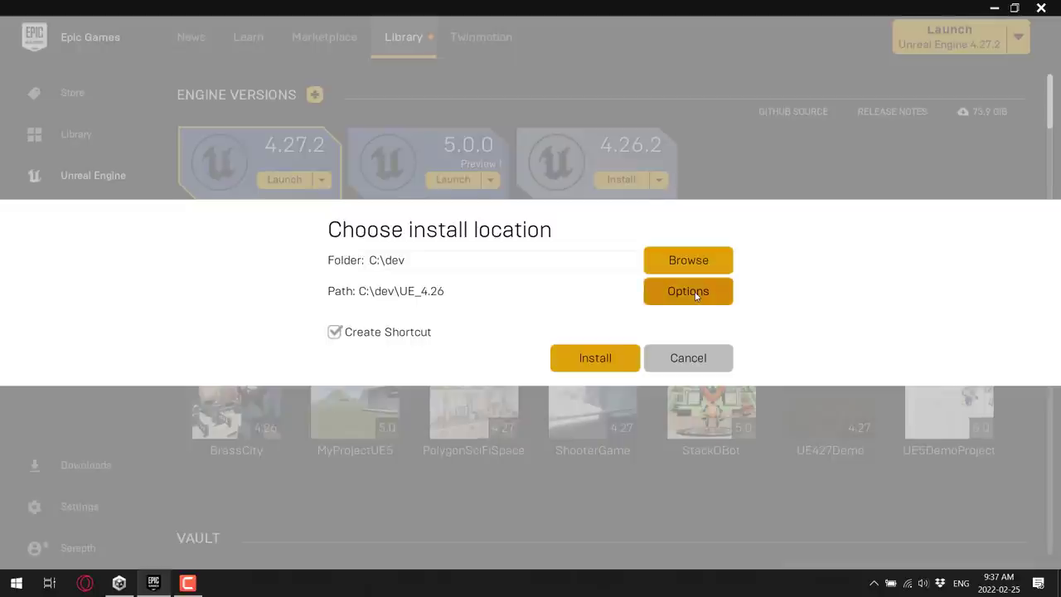
pyautogui.click(688, 292)
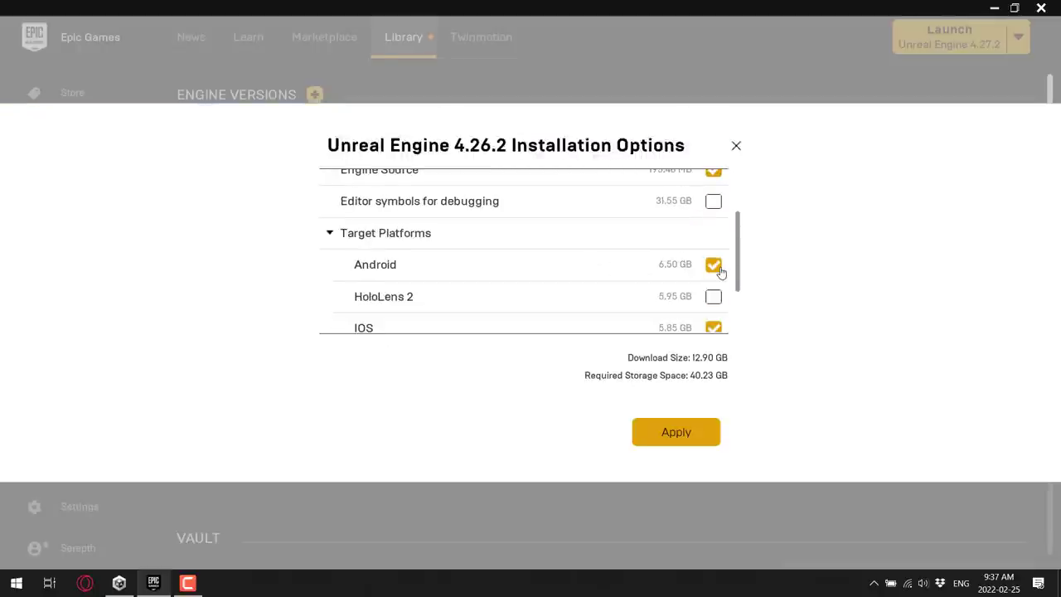
pyautogui.click(713, 265)
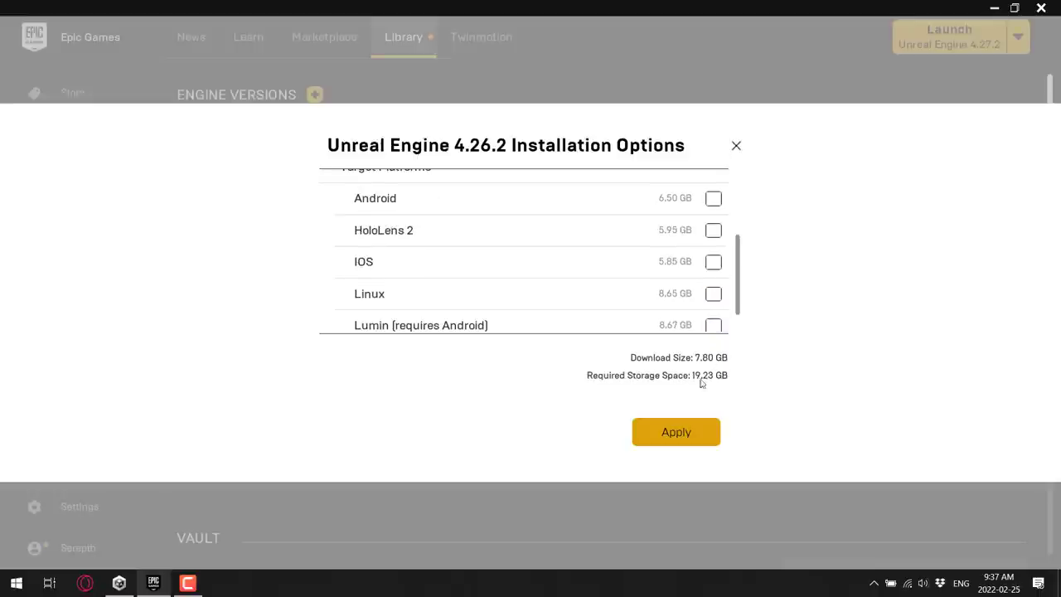
pyautogui.moveTo(709, 265)
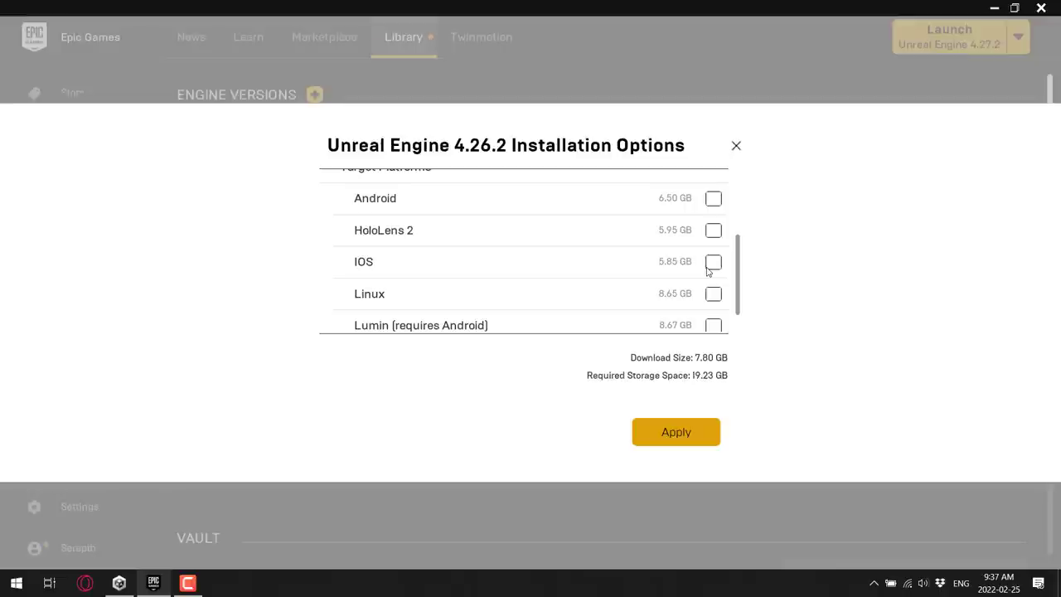
pyautogui.moveTo(572, 146)
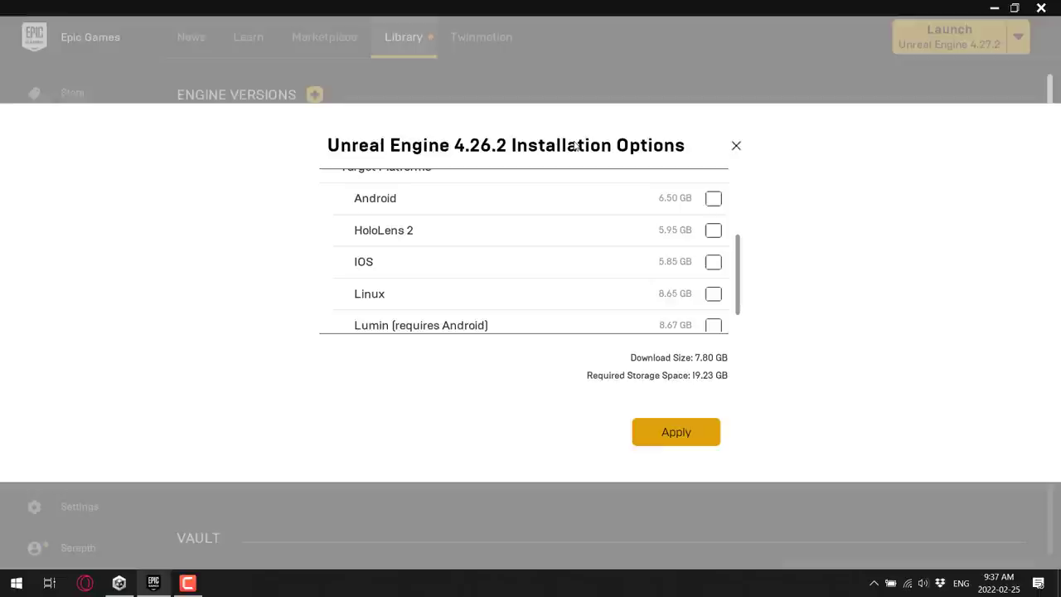
pyautogui.moveTo(734, 146)
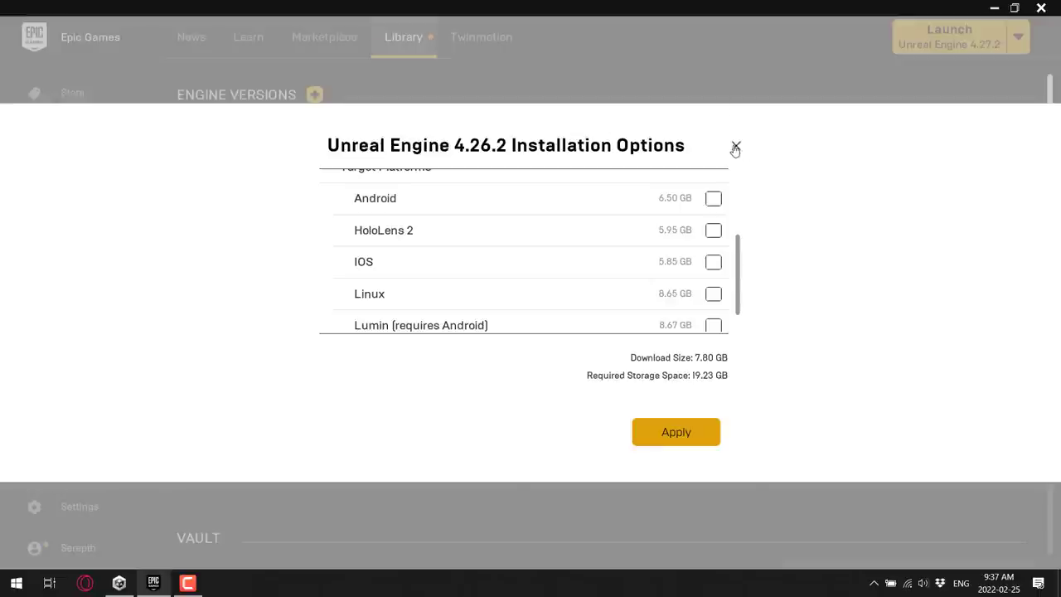
pyautogui.click(735, 146)
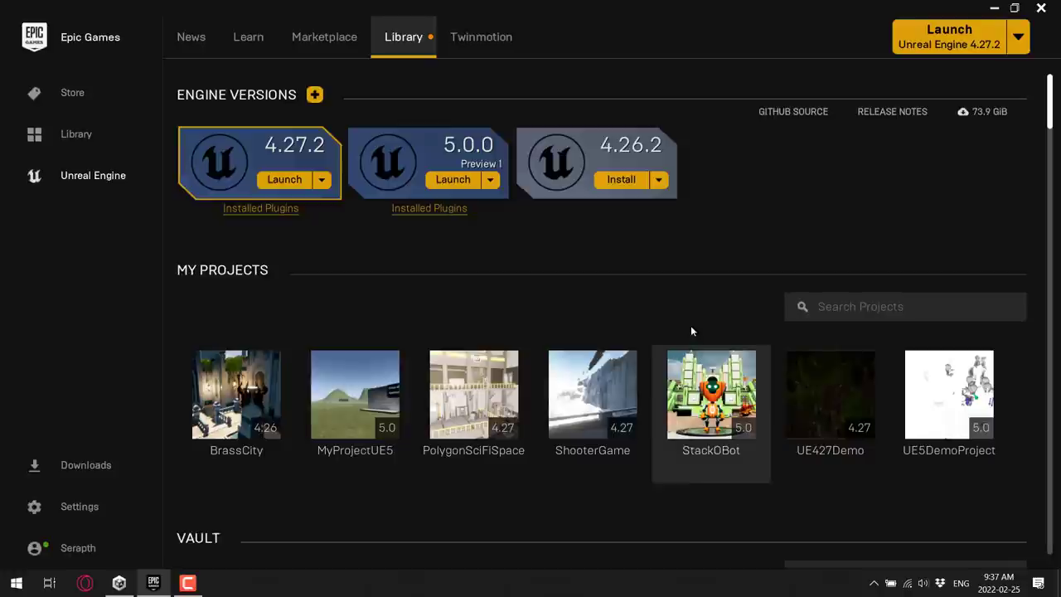
pyautogui.moveTo(760, 310)
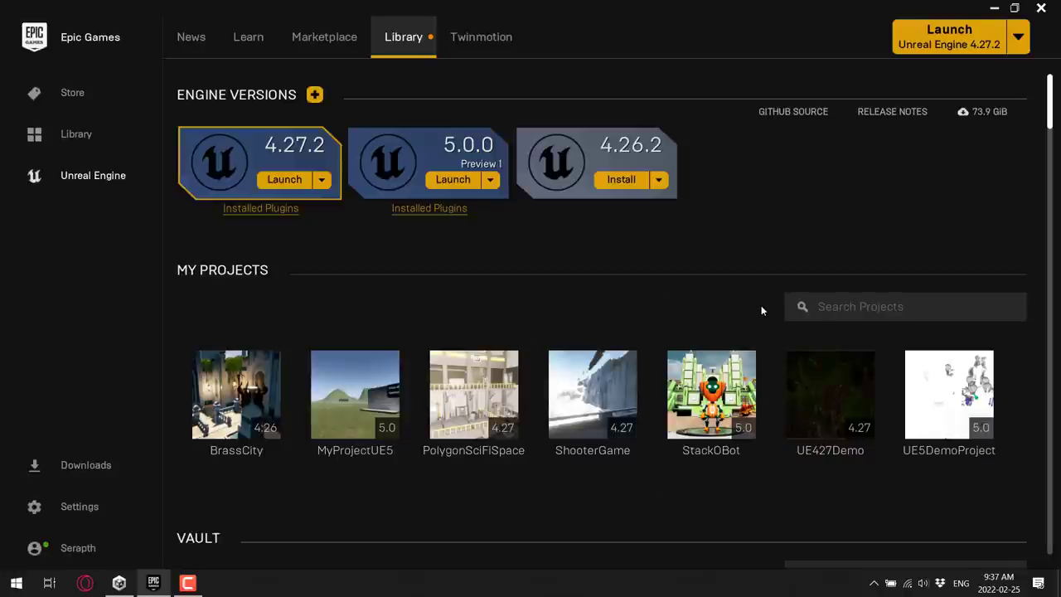